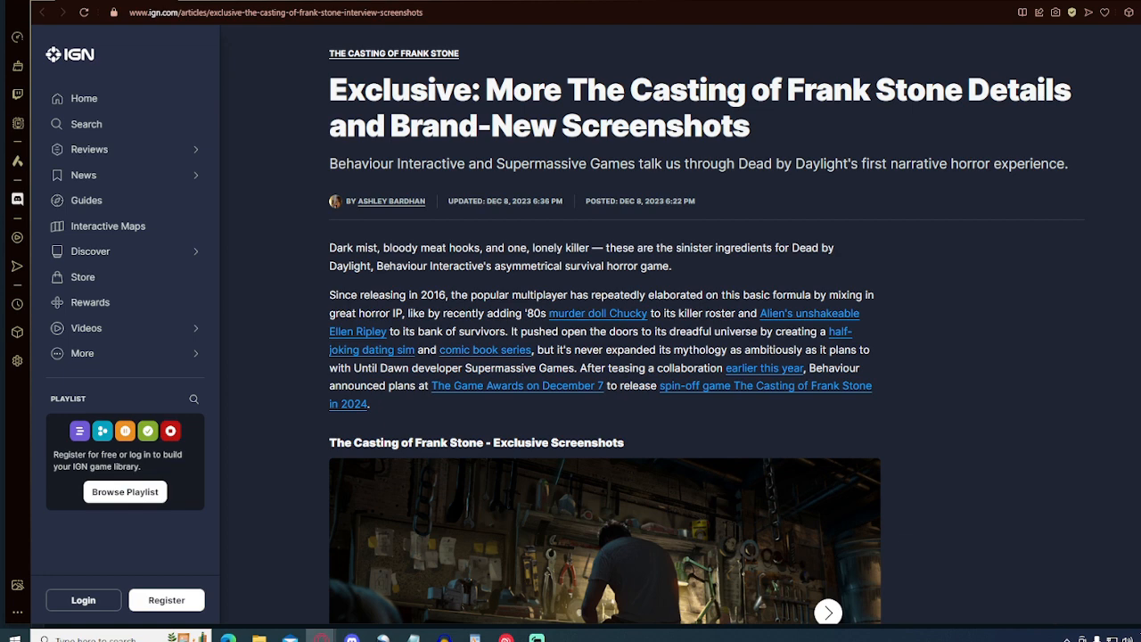
Scroll the article down past the intro to the Exclusive Screenshots carousel
{"action": "scroll", "scroll_direction": "down", "scroll_amount": 3}
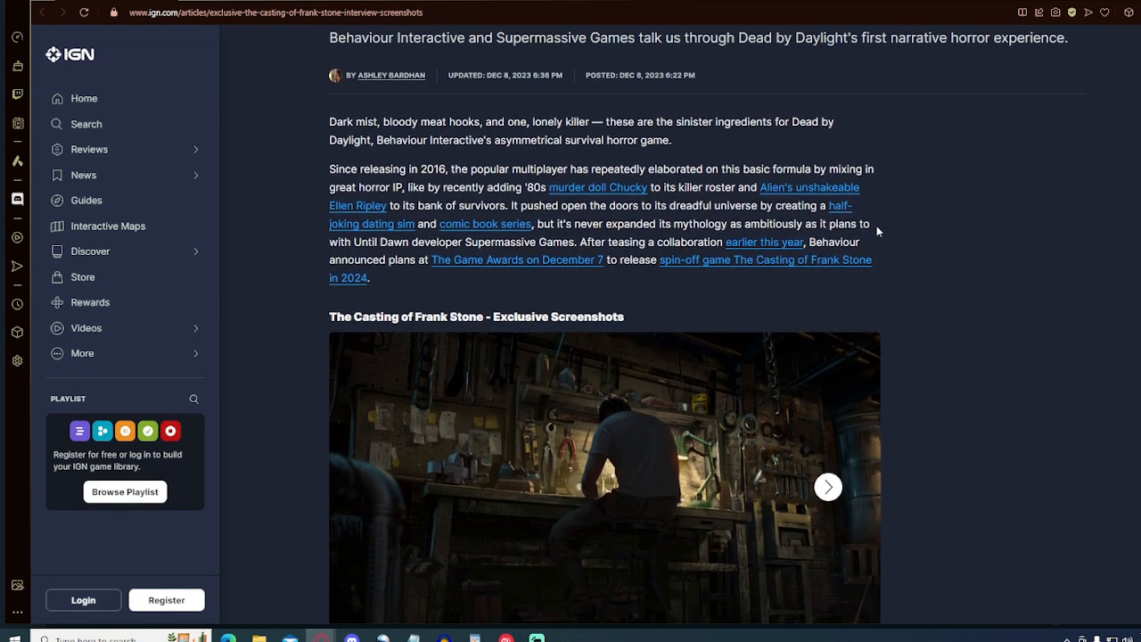
{"action": "mouse_move", "coordinate": [874, 221]}
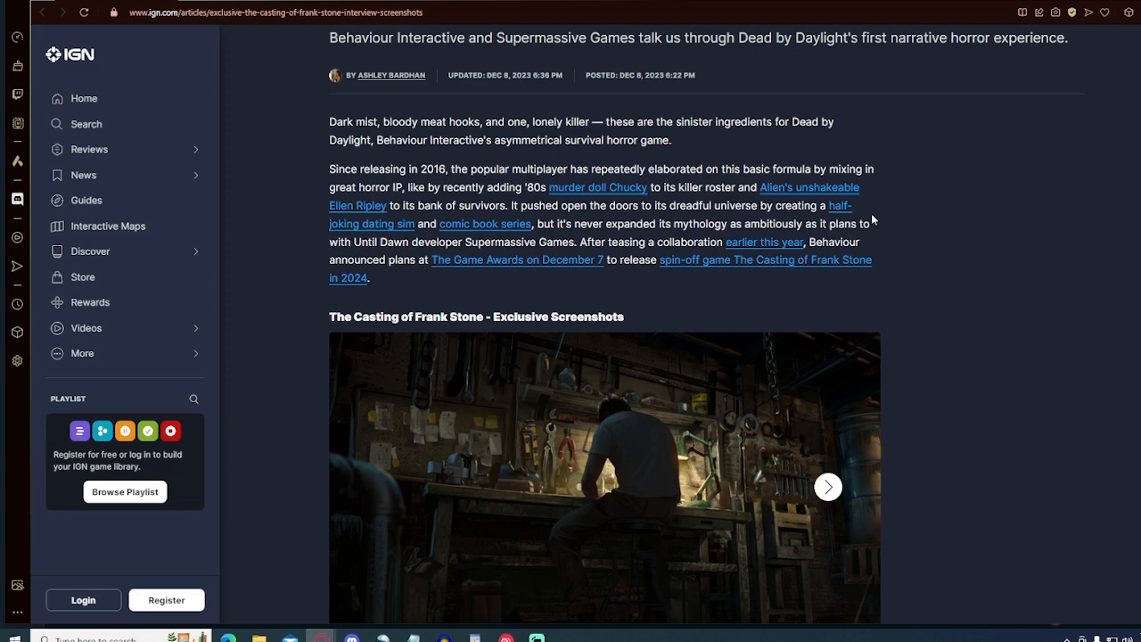
{"action": "mouse_move", "coordinate": [963, 282]}
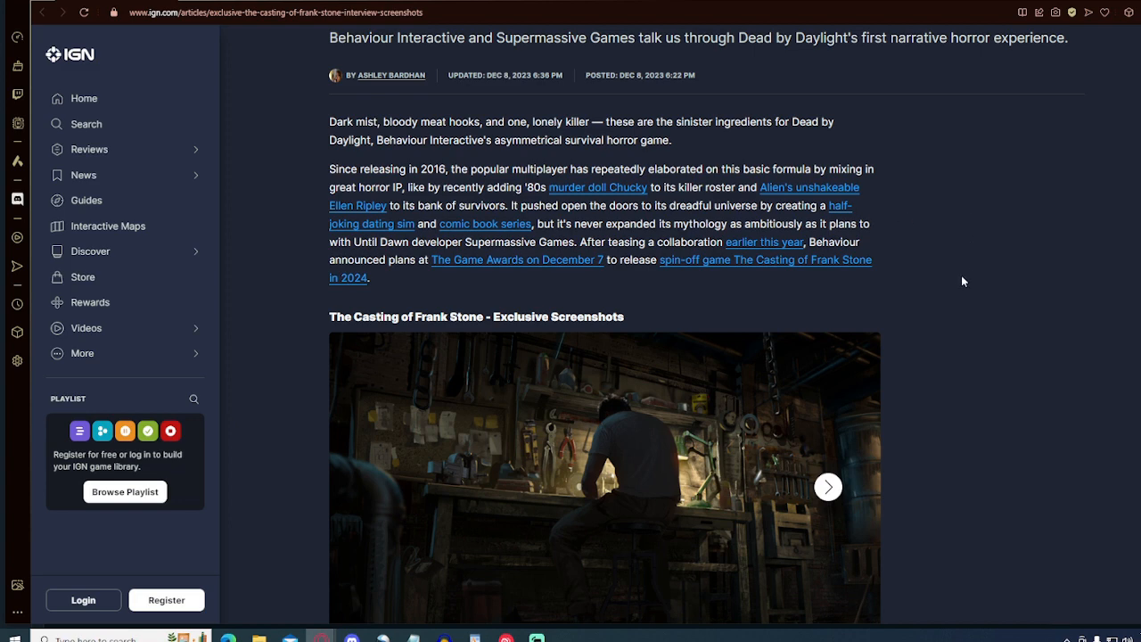
{"action": "scroll", "scroll_direction": "down", "scroll_amount": 3}
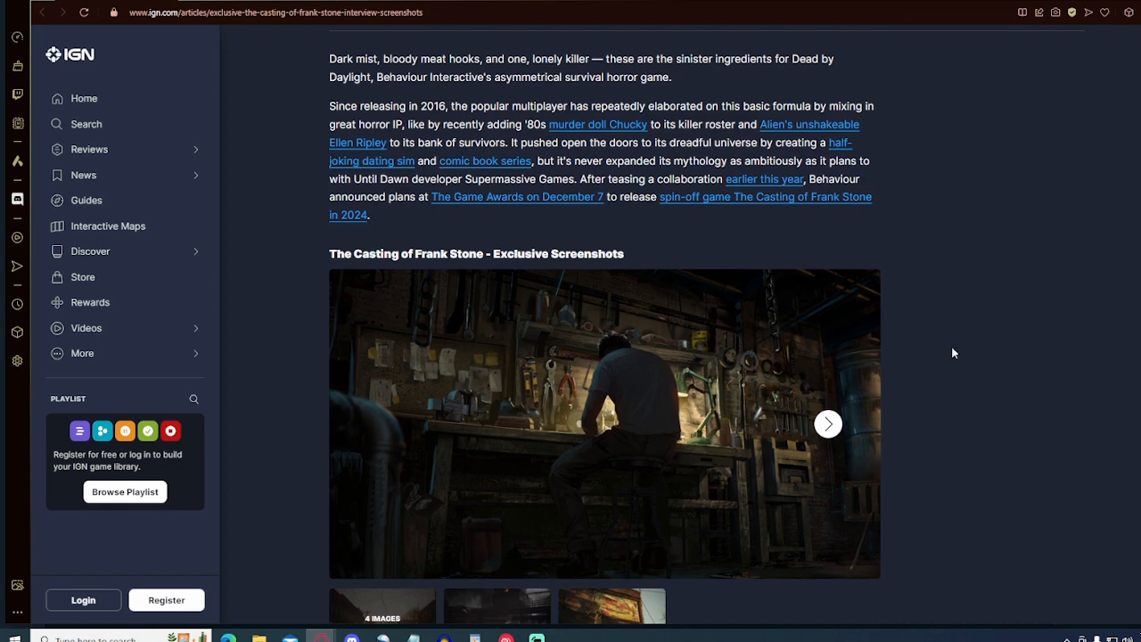
{"action": "mouse_move", "coordinate": [959, 423]}
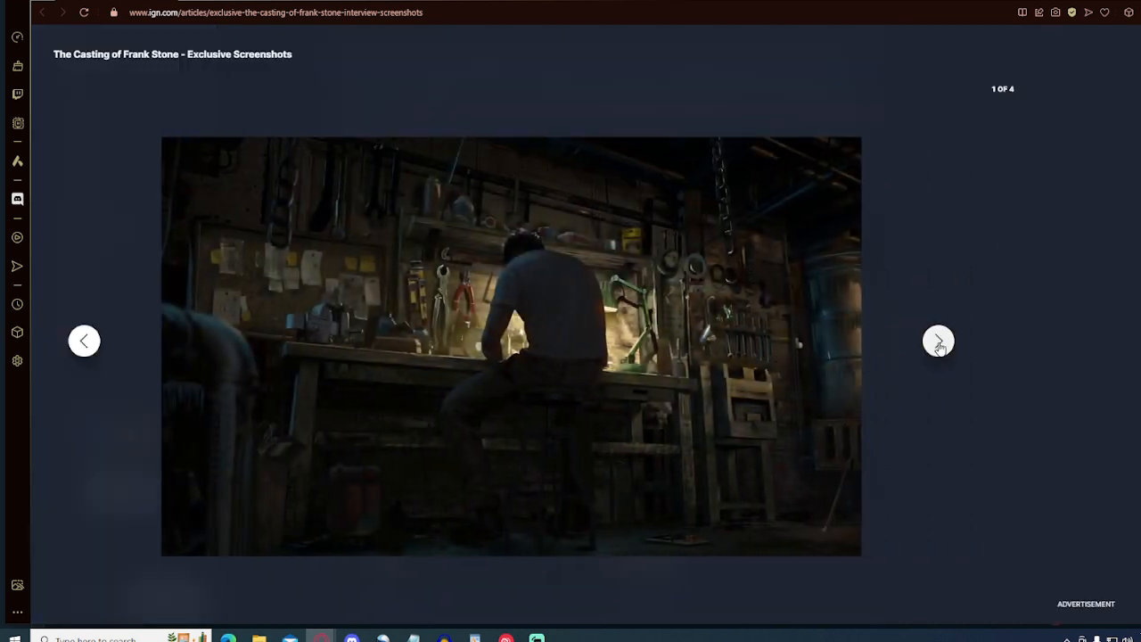
Step through the screenshots to the third, then restart the gallery at image 1 of 4
{"action": "left_click", "coordinate": [938, 340]}
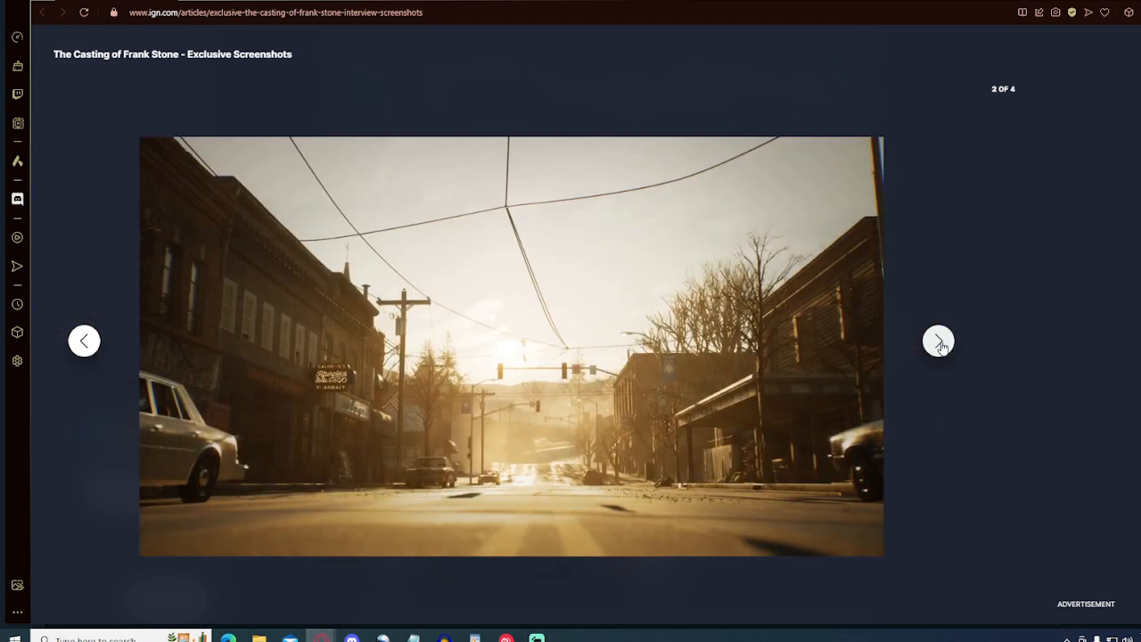
{"action": "left_click", "coordinate": [938, 342]}
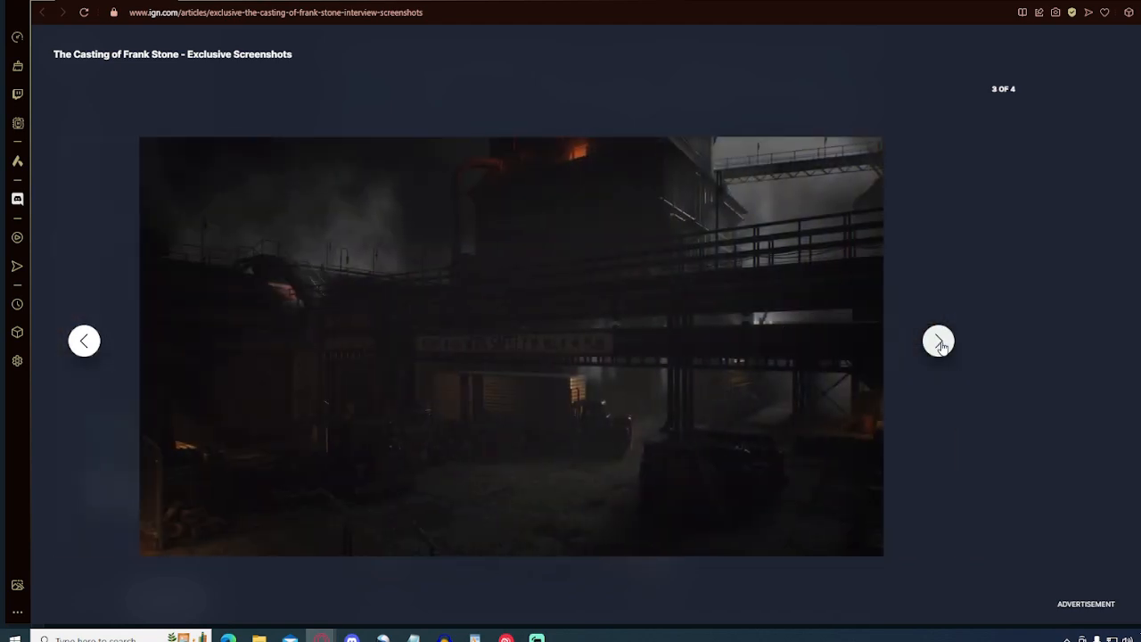
{"action": "left_click", "coordinate": [938, 341]}
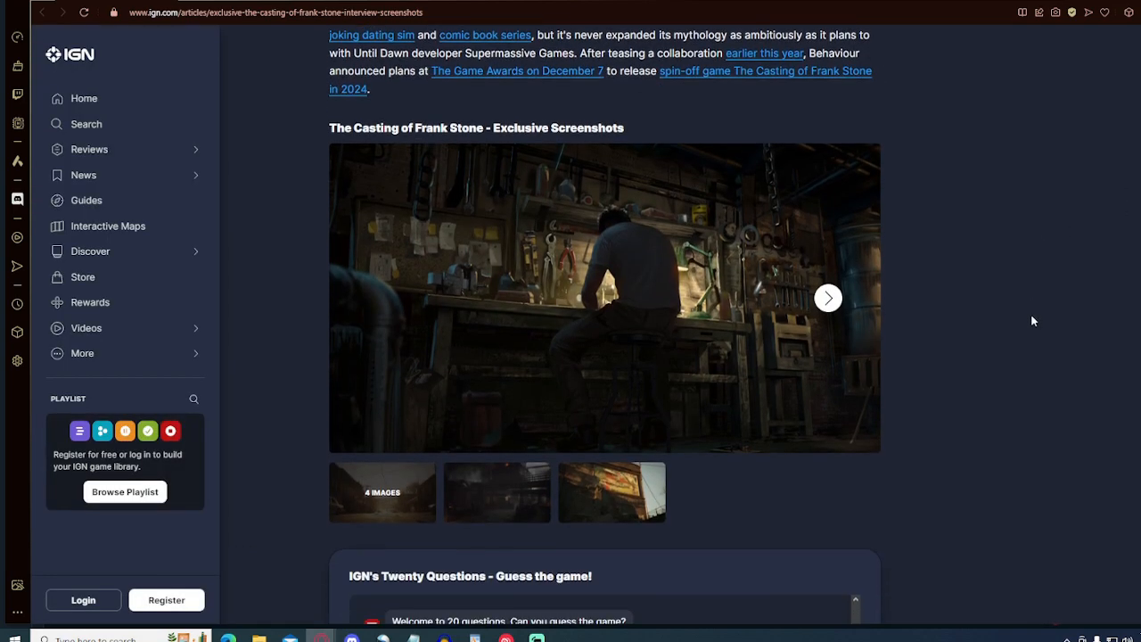
{"action": "left_click", "coordinate": [829, 296]}
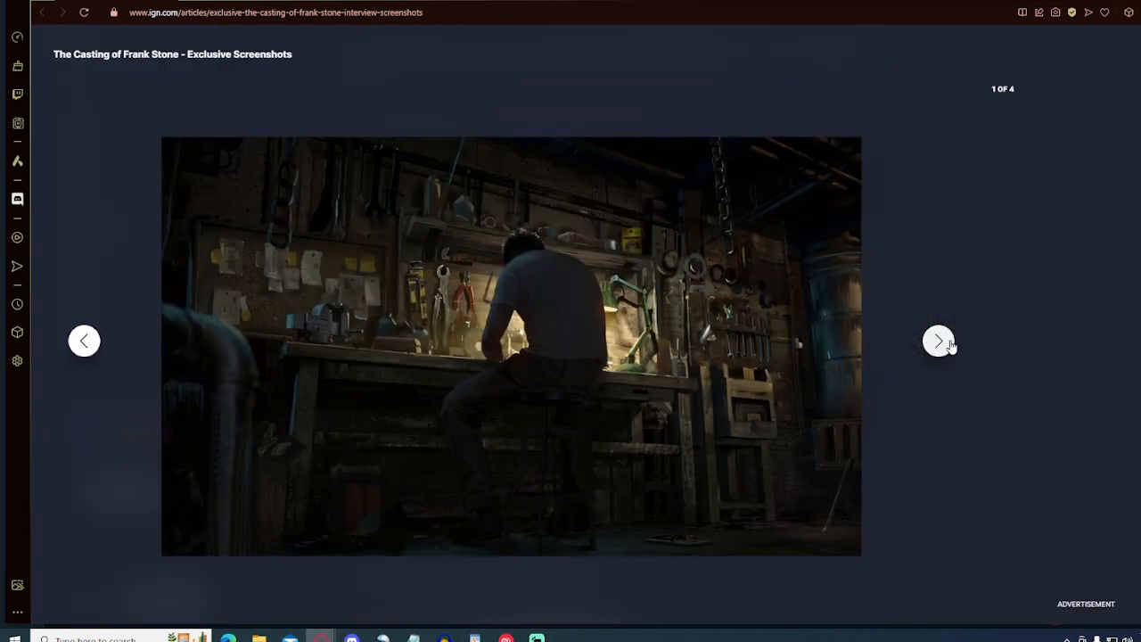
Advance the gallery again to image 4 of 4, the sunlit brick wall mural
{"action": "left_click", "coordinate": [938, 341]}
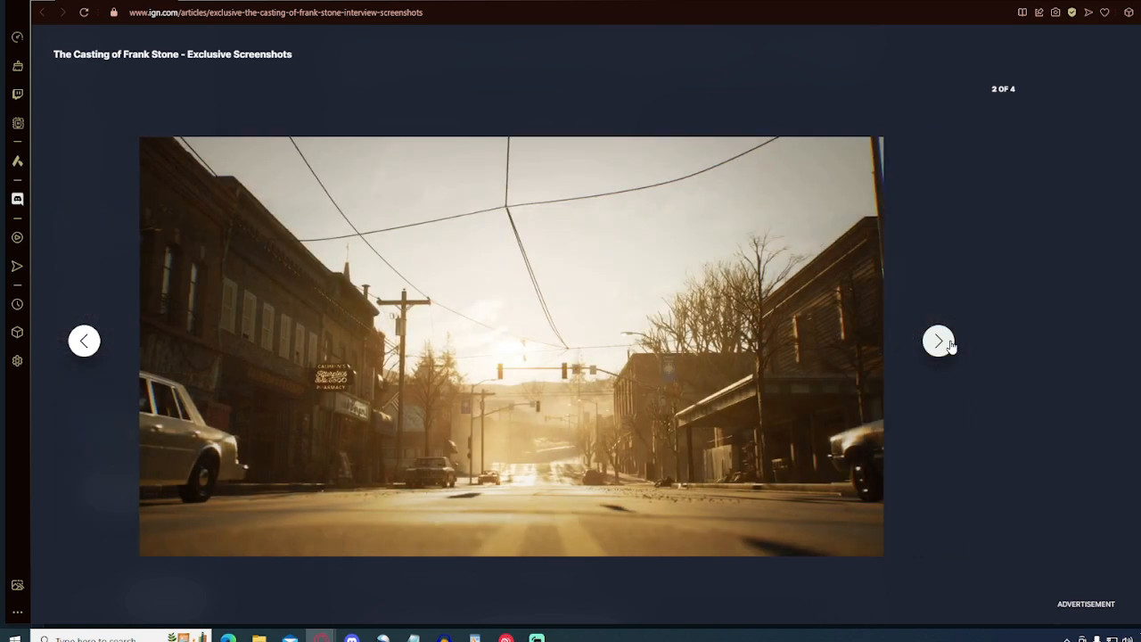
{"action": "left_click", "coordinate": [938, 340]}
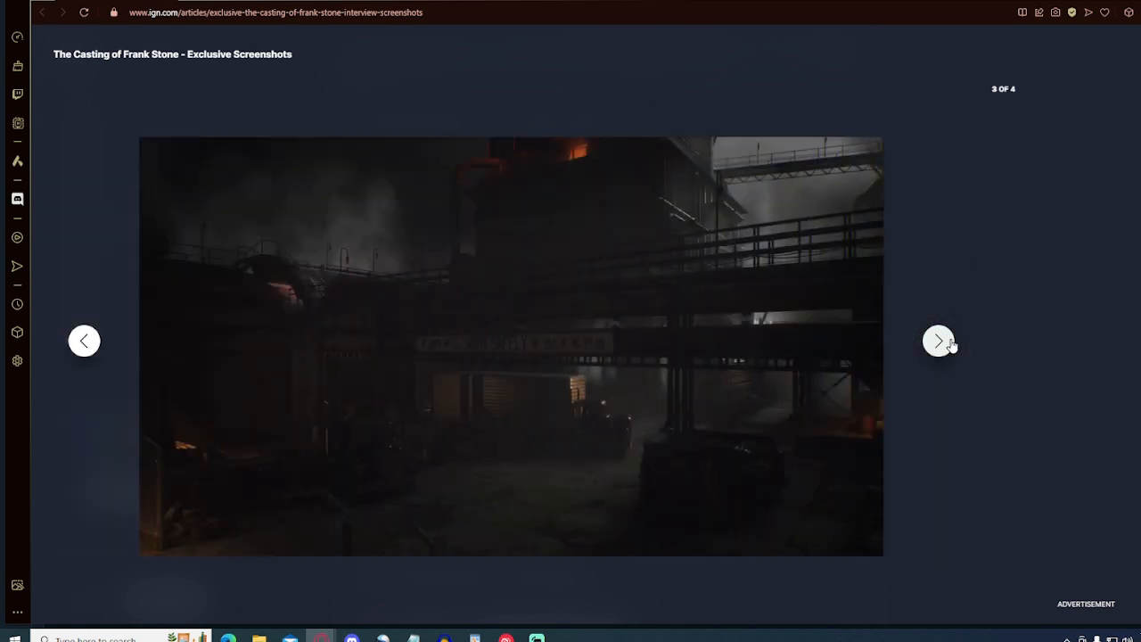
{"action": "left_click", "coordinate": [938, 340]}
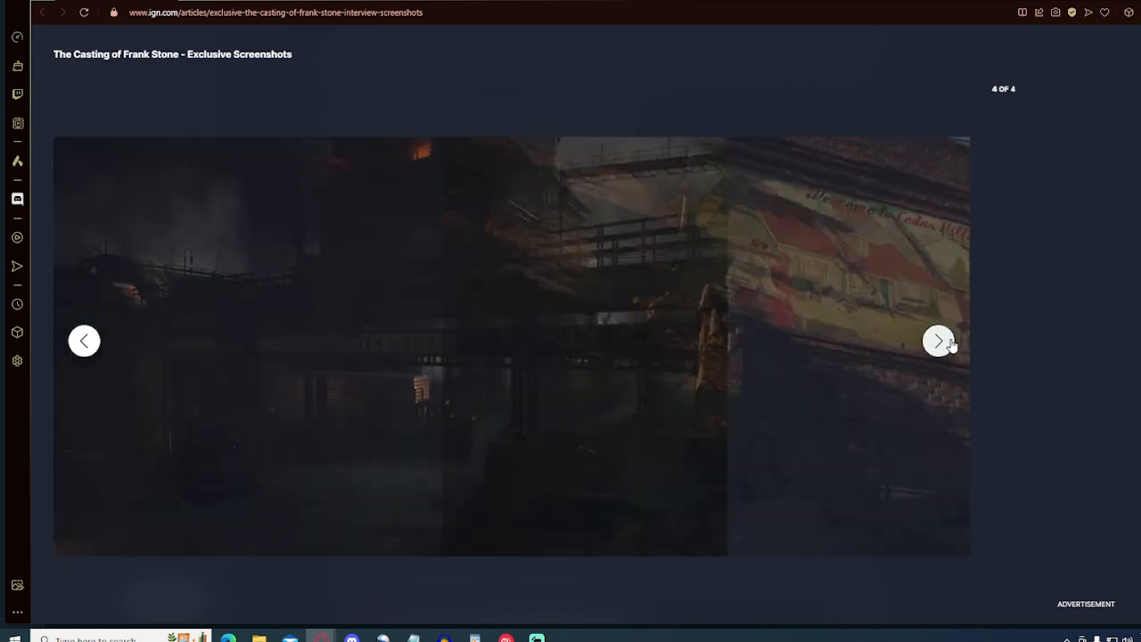
{"action": "left_click", "coordinate": [938, 341]}
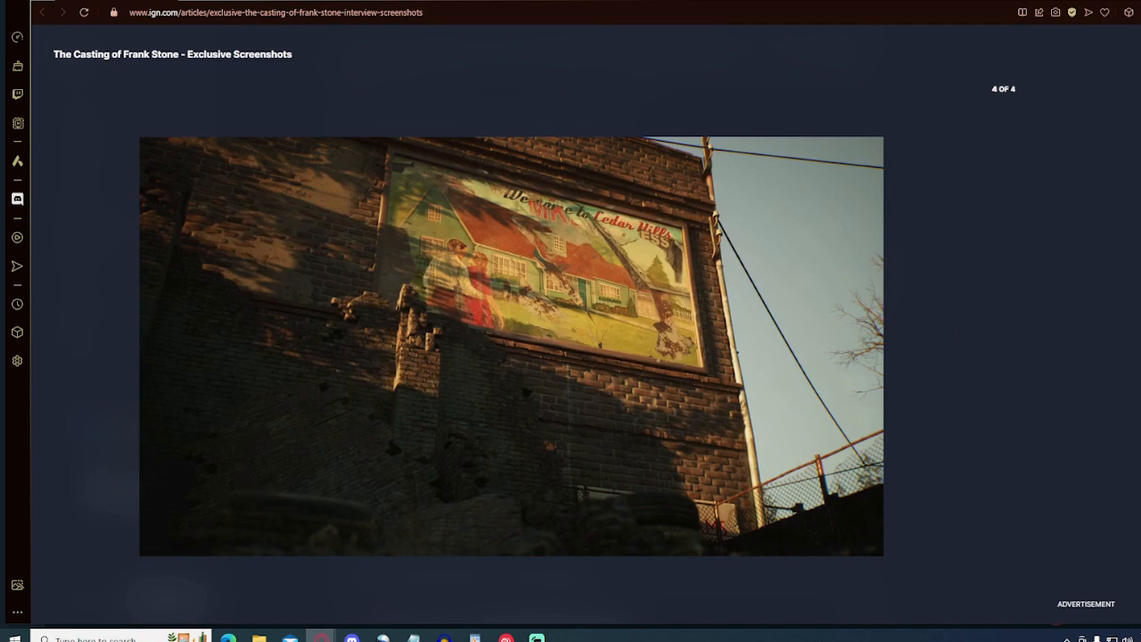
Scroll past the Twenty Questions widget to the interview intro and reveal trailer video
{"action": "scroll", "scroll_direction": "down", "scroll_amount": 3}
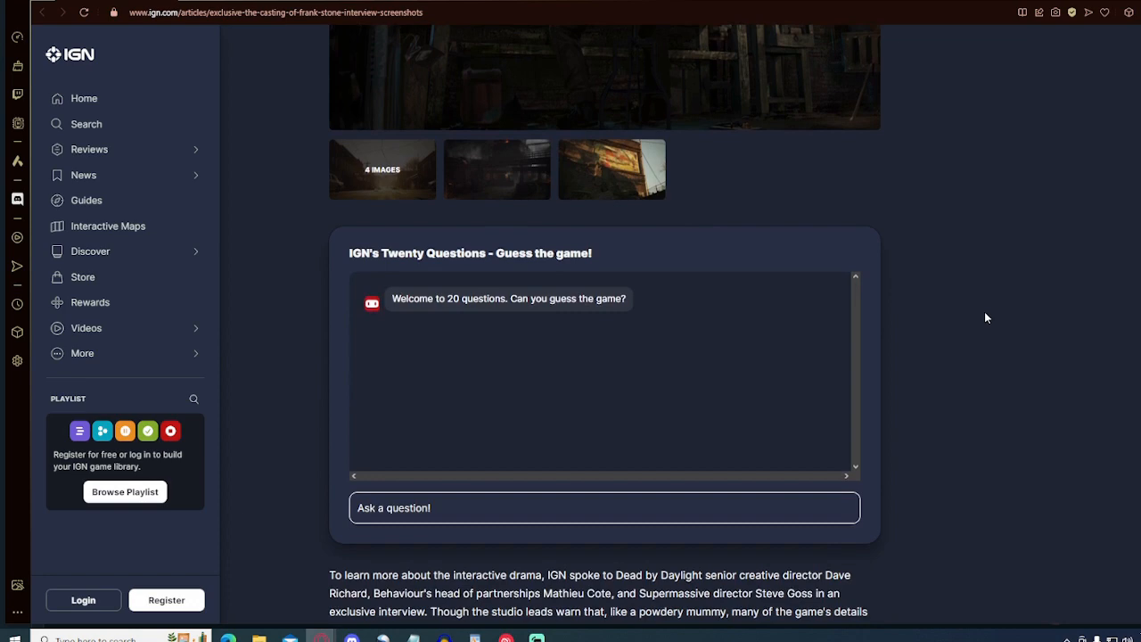
{"action": "scroll", "scroll_direction": "down", "scroll_amount": 3}
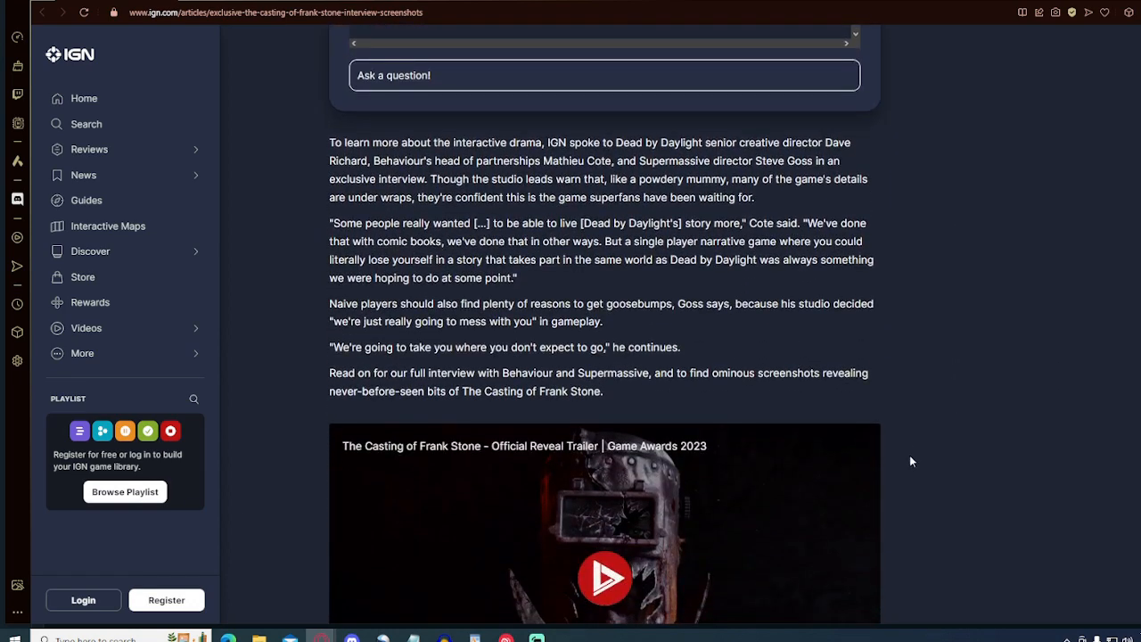
{"action": "mouse_move", "coordinate": [941, 482]}
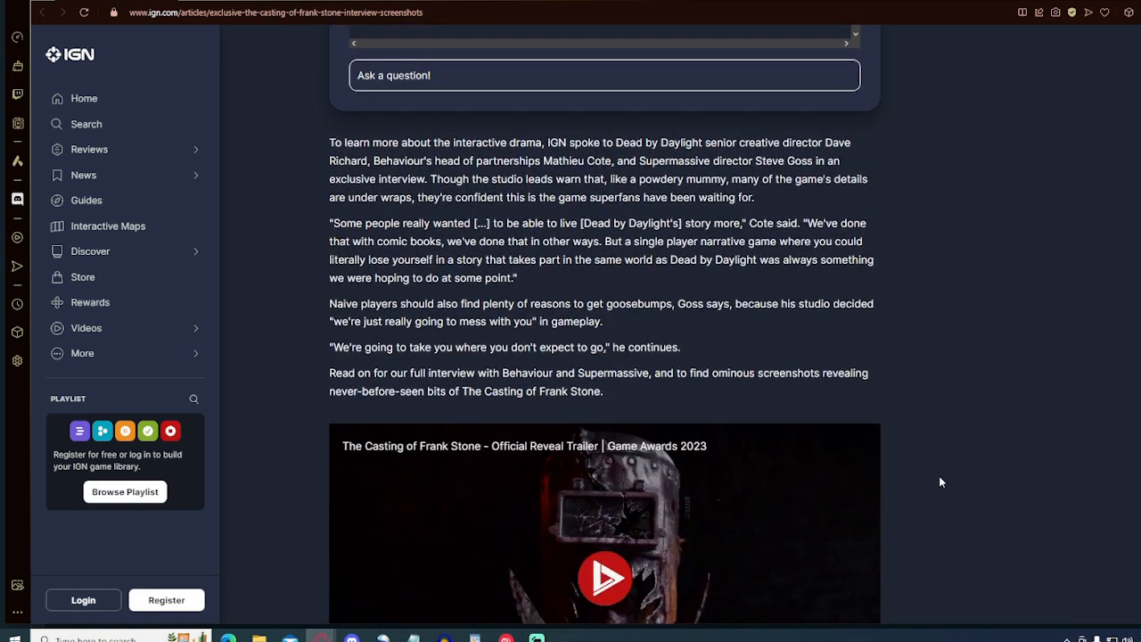
{"action": "mouse_move", "coordinate": [999, 399]}
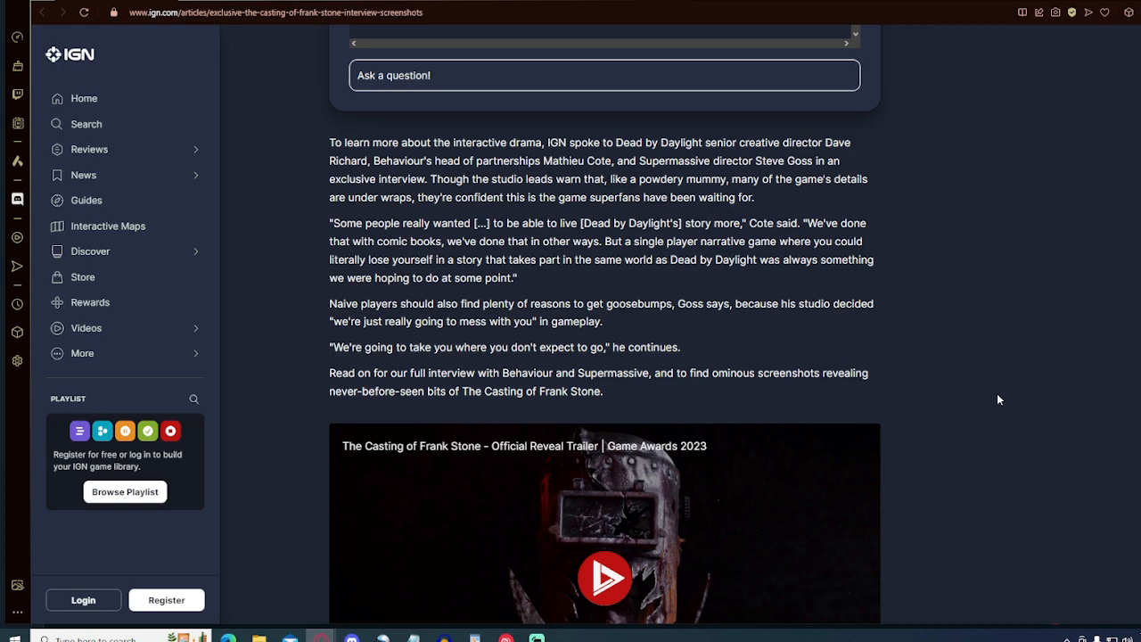
{"action": "mouse_move", "coordinate": [1009, 403]}
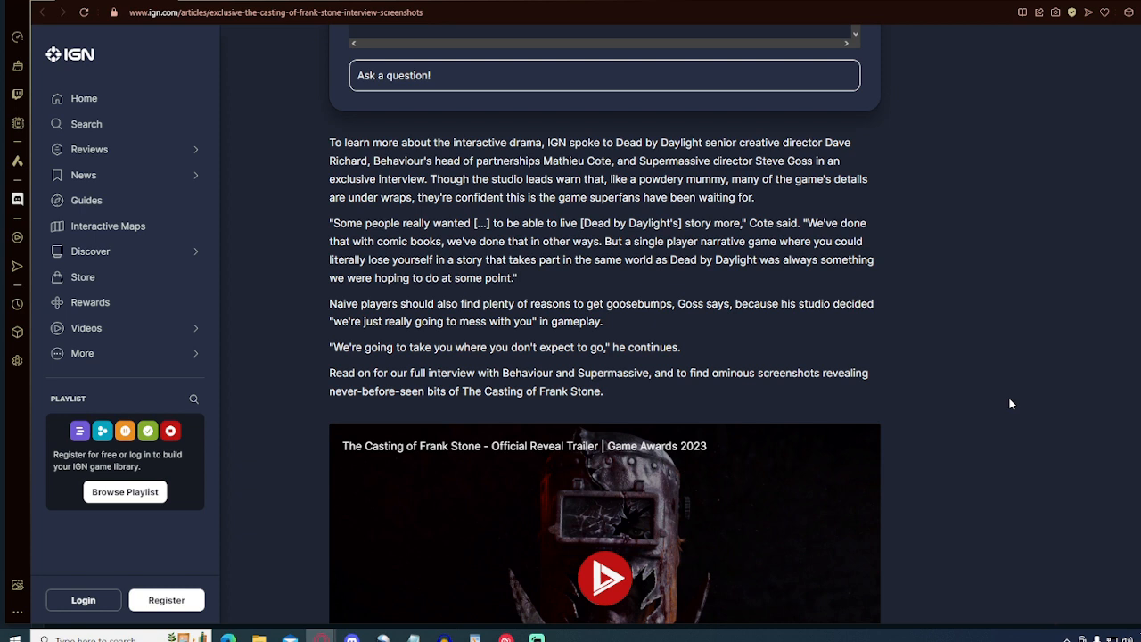
{"action": "mouse_move", "coordinate": [1036, 414]}
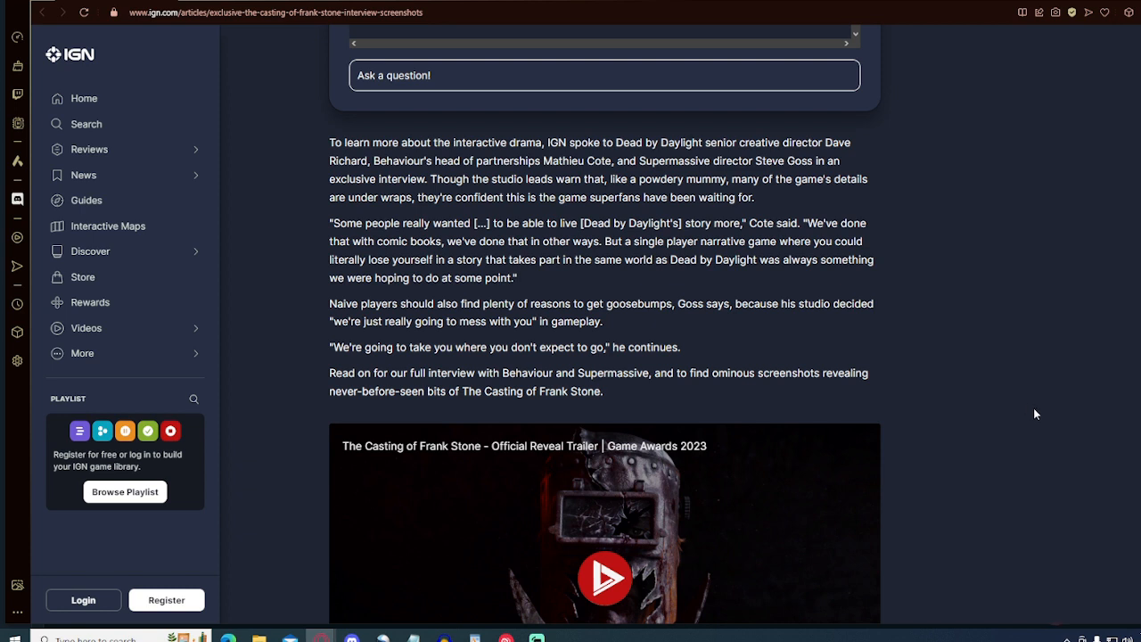
{"action": "mouse_move", "coordinate": [1020, 407]}
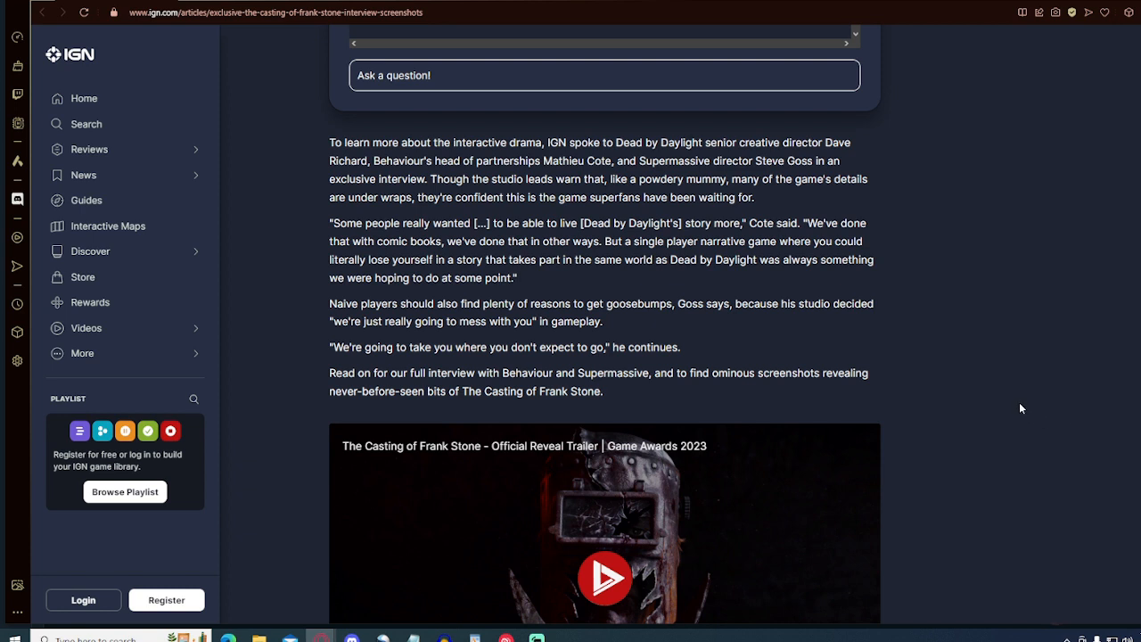
{"action": "scroll", "scroll_direction": "down", "scroll_amount": 3}
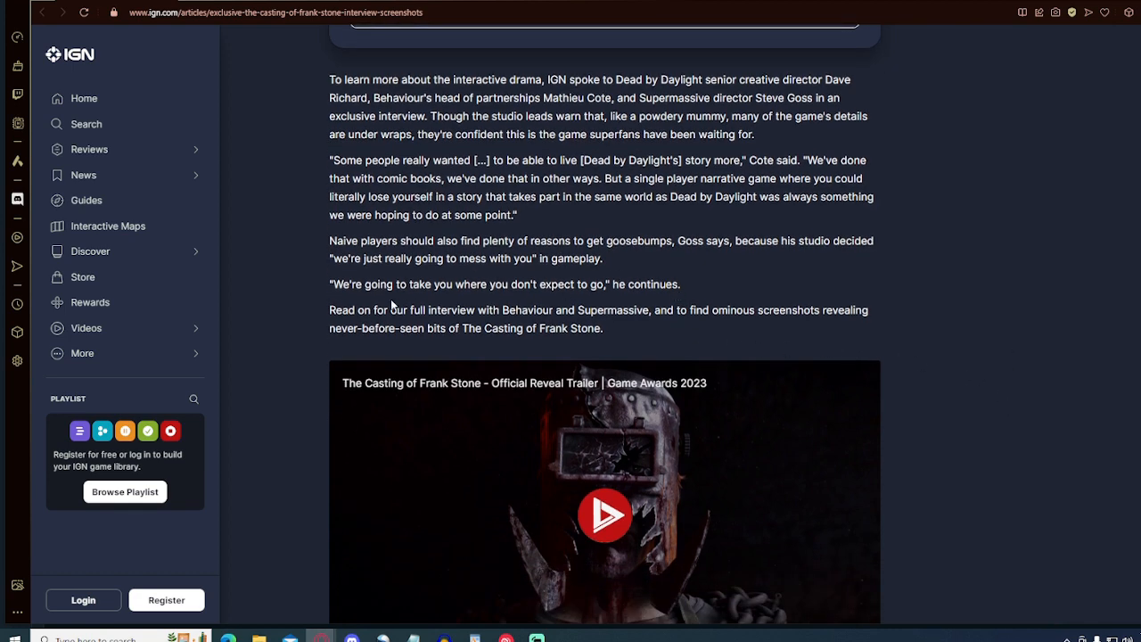
Scroll down through the first interview answers below the reveal trailer
{"action": "scroll", "scroll_direction": "down", "scroll_amount": 3}
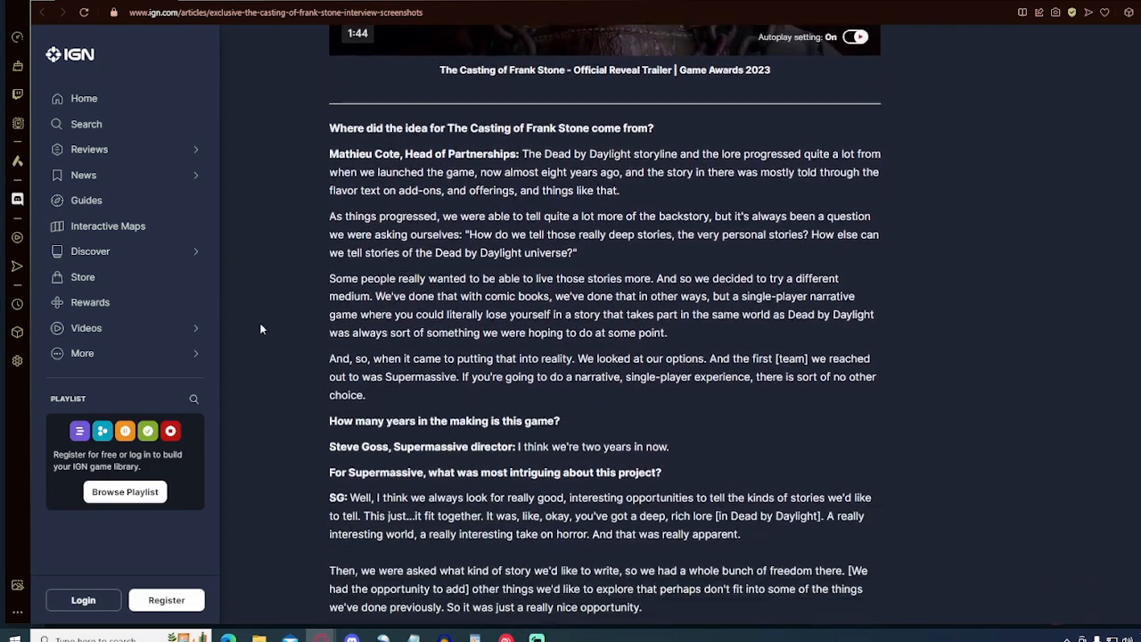
{"action": "scroll", "scroll_direction": "down", "scroll_amount": 3}
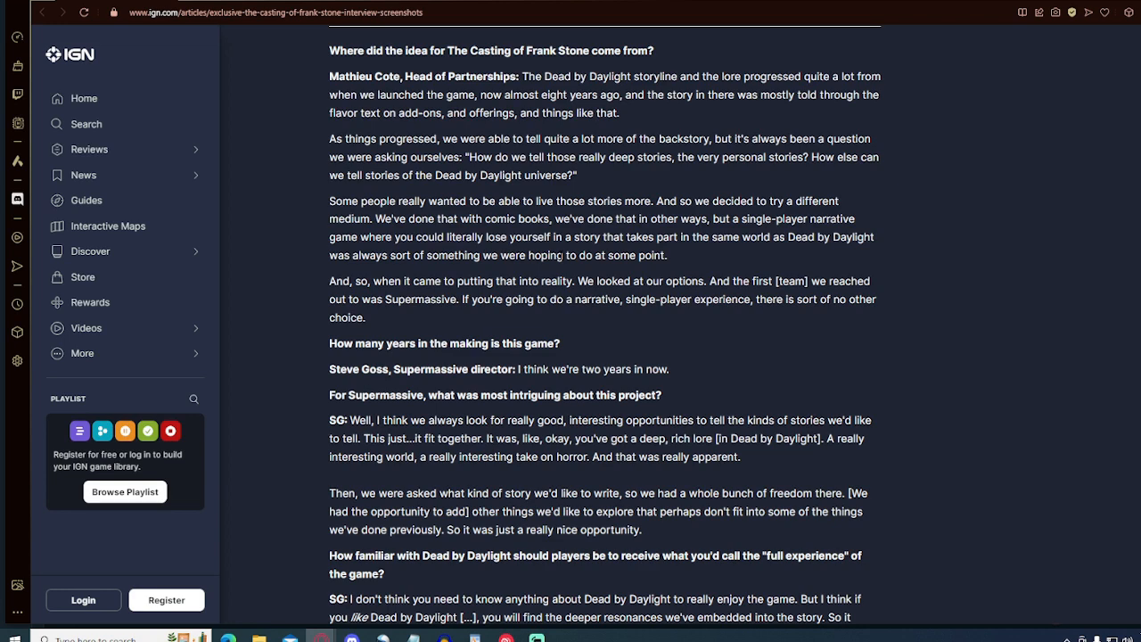
{"action": "mouse_move", "coordinate": [598, 326]}
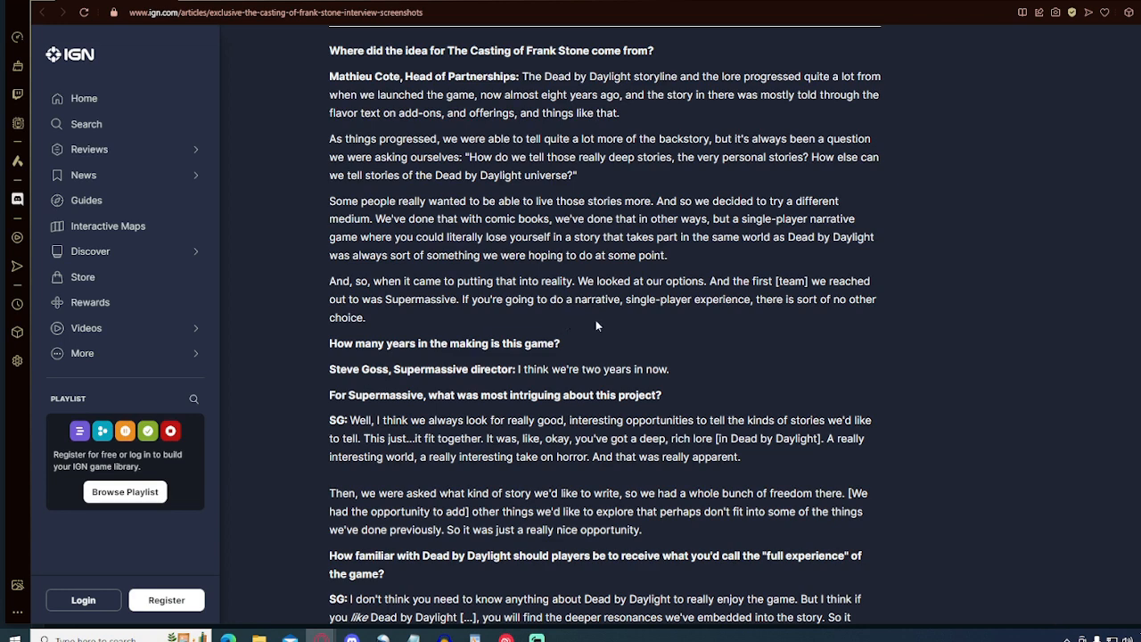
{"action": "scroll", "scroll_direction": "down", "scroll_amount": 3}
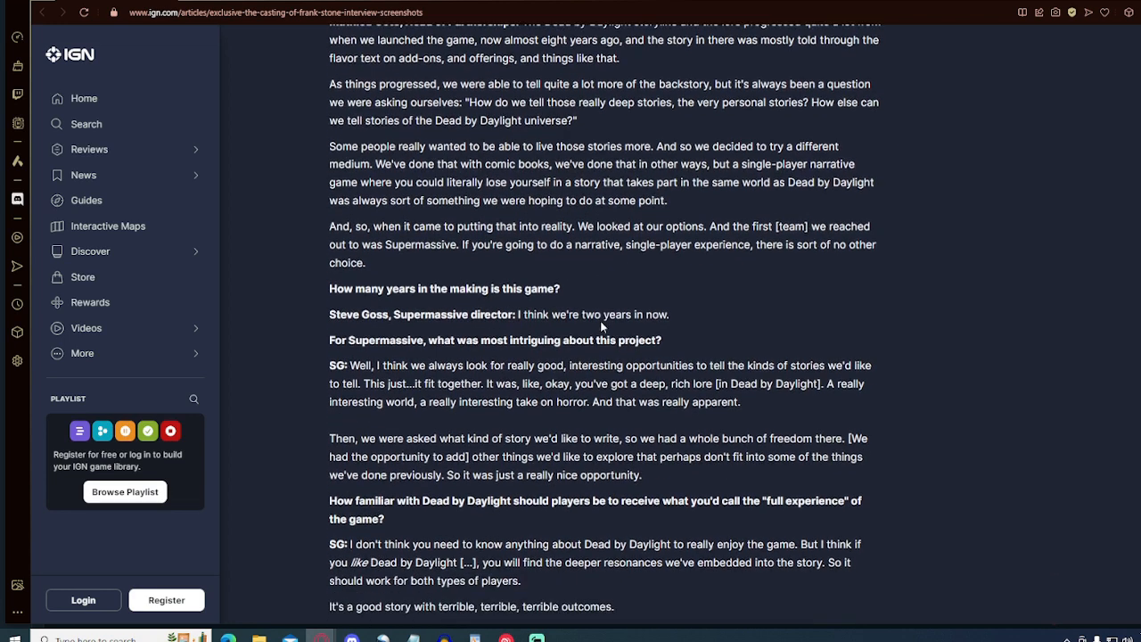
{"action": "scroll", "scroll_direction": "down", "scroll_amount": 3}
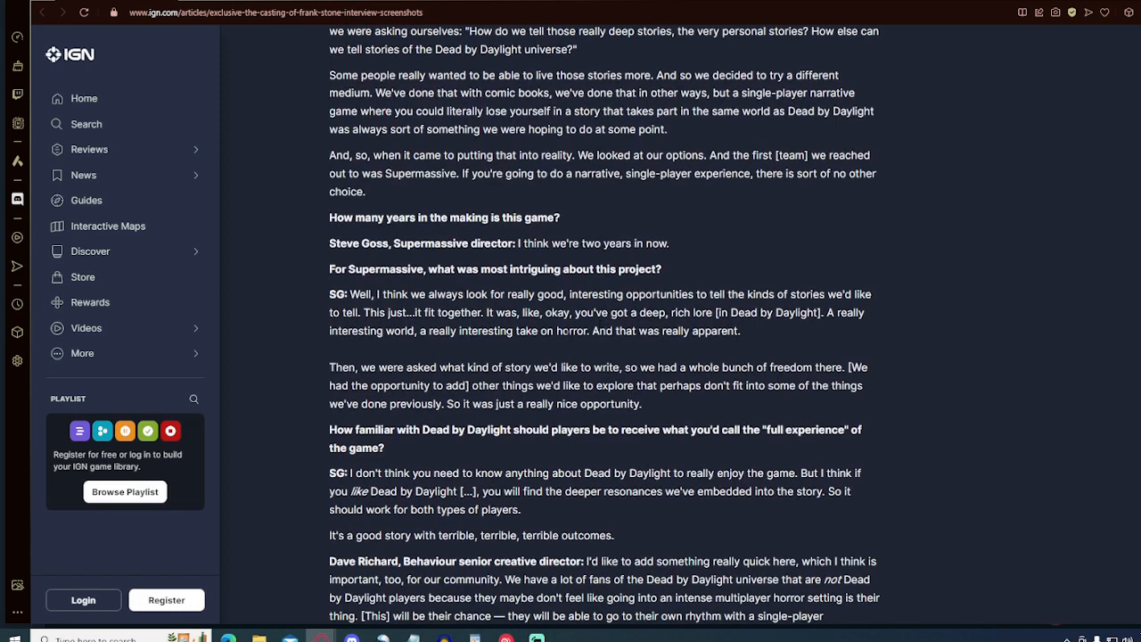
{"action": "mouse_move", "coordinate": [969, 253]}
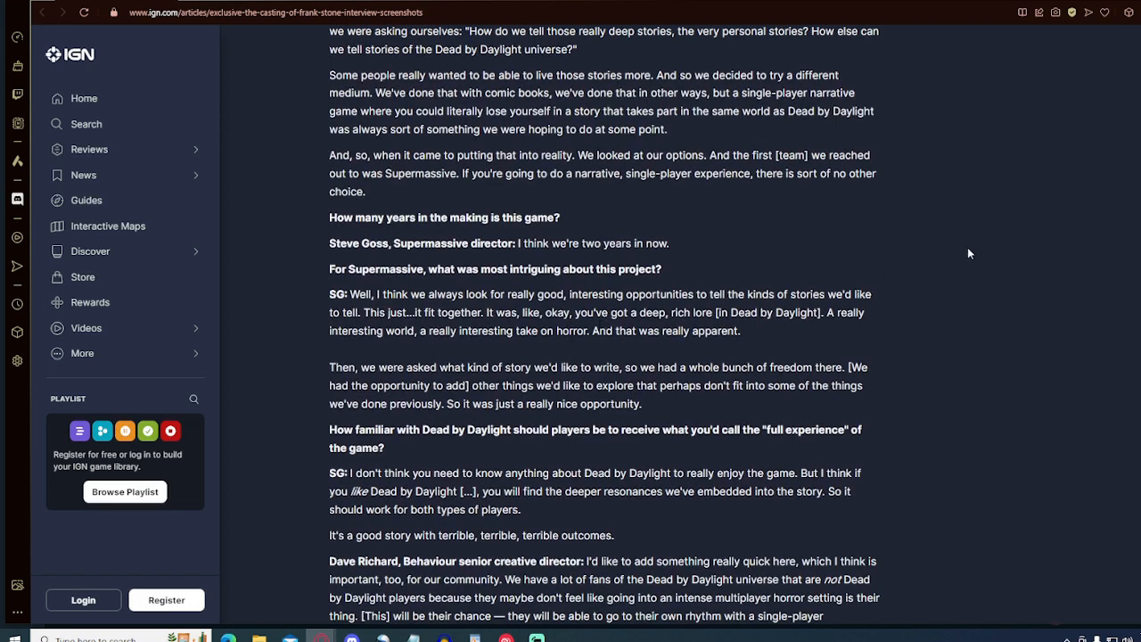
{"action": "mouse_move", "coordinate": [1112, 303]}
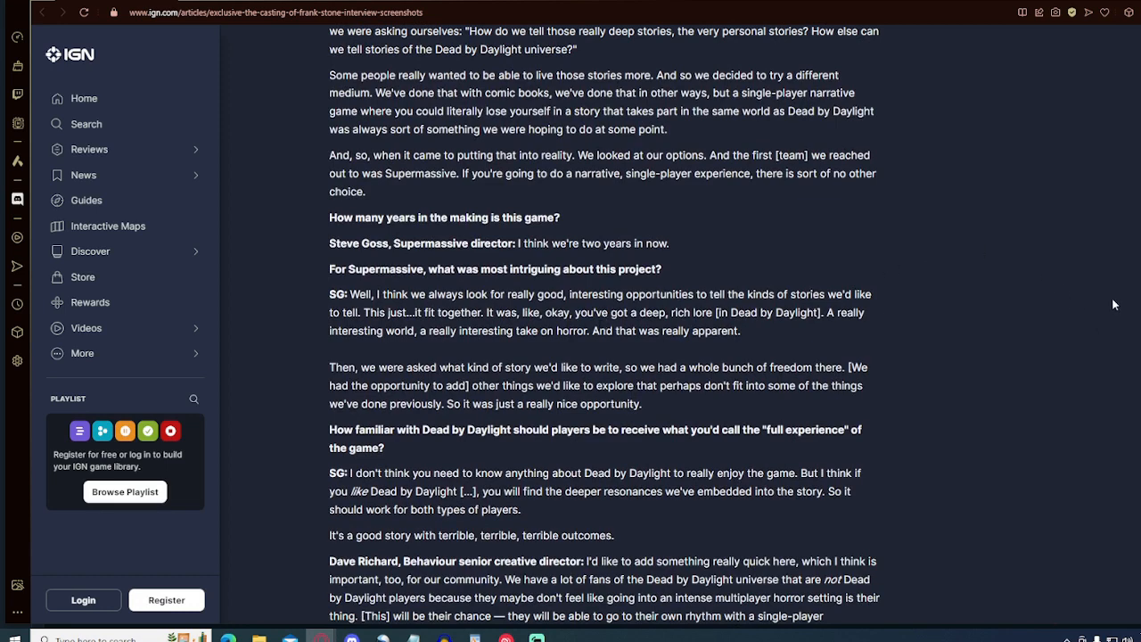
Continue to the pull quote 'It is the story of Frank Stone…' about the town his crime touches
{"action": "scroll", "scroll_direction": "down", "scroll_amount": 3}
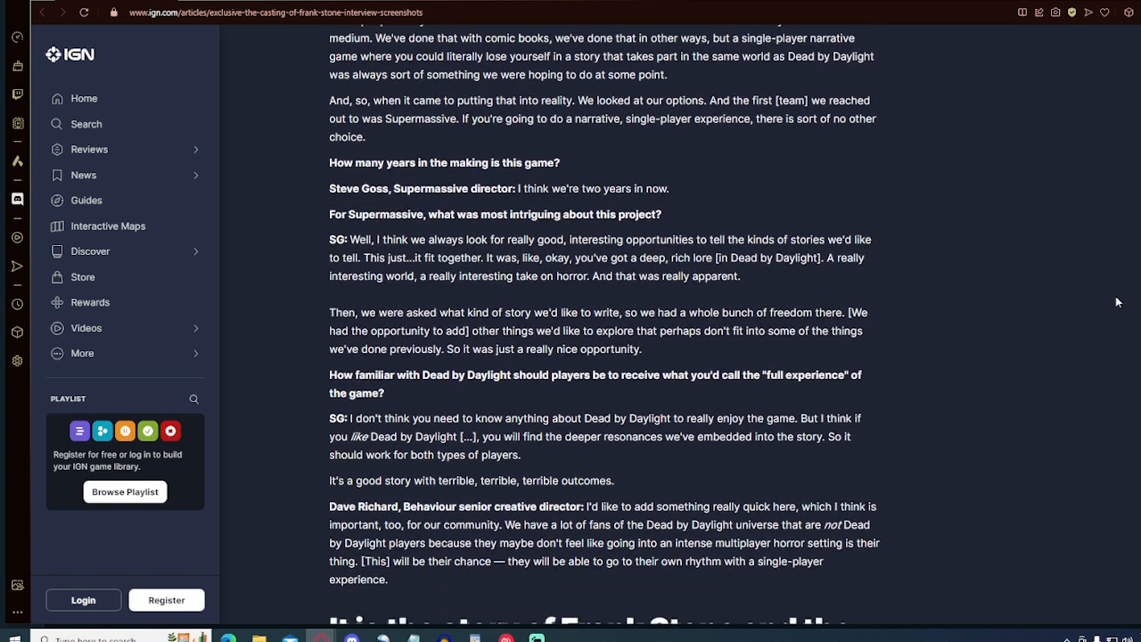
{"action": "scroll", "scroll_direction": "down", "scroll_amount": 3}
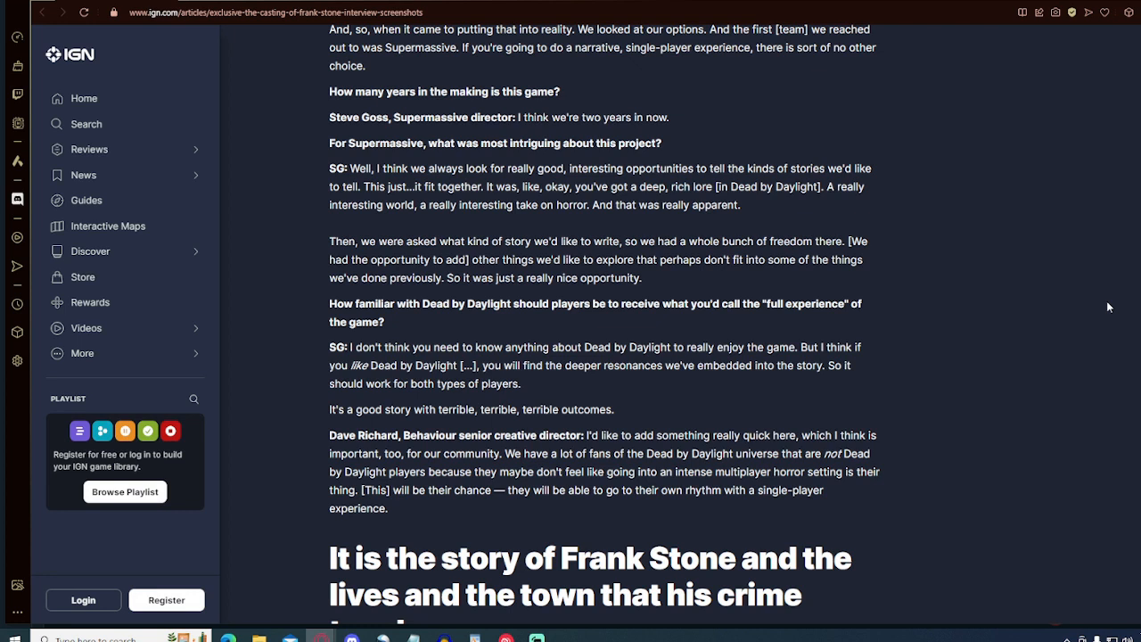
{"action": "mouse_move", "coordinate": [959, 312]}
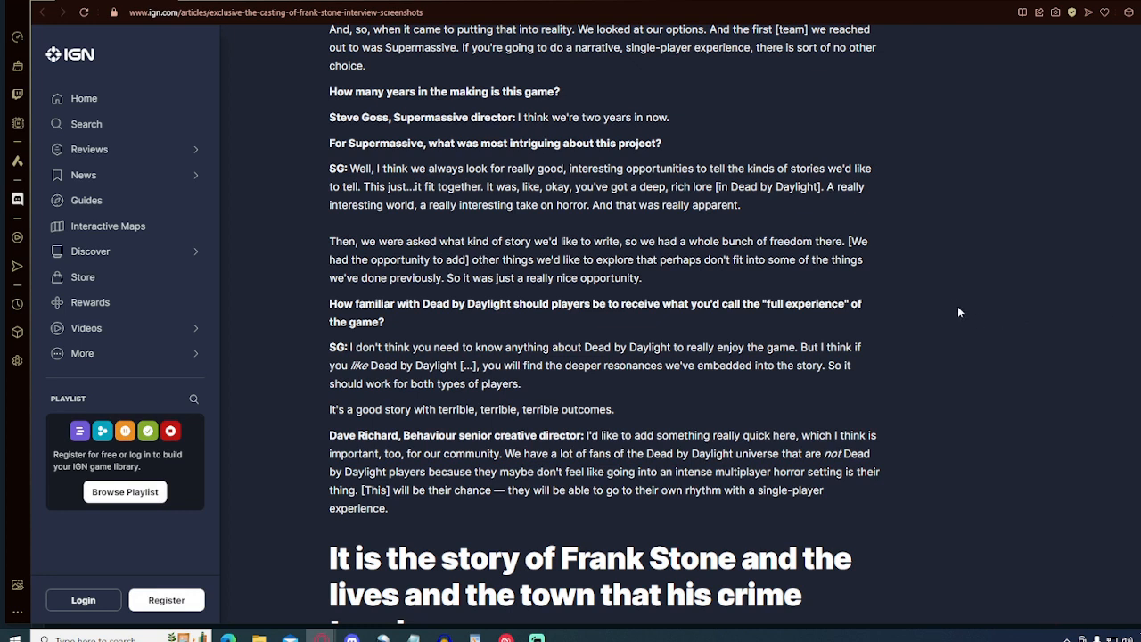
{"action": "mouse_move", "coordinate": [932, 296]}
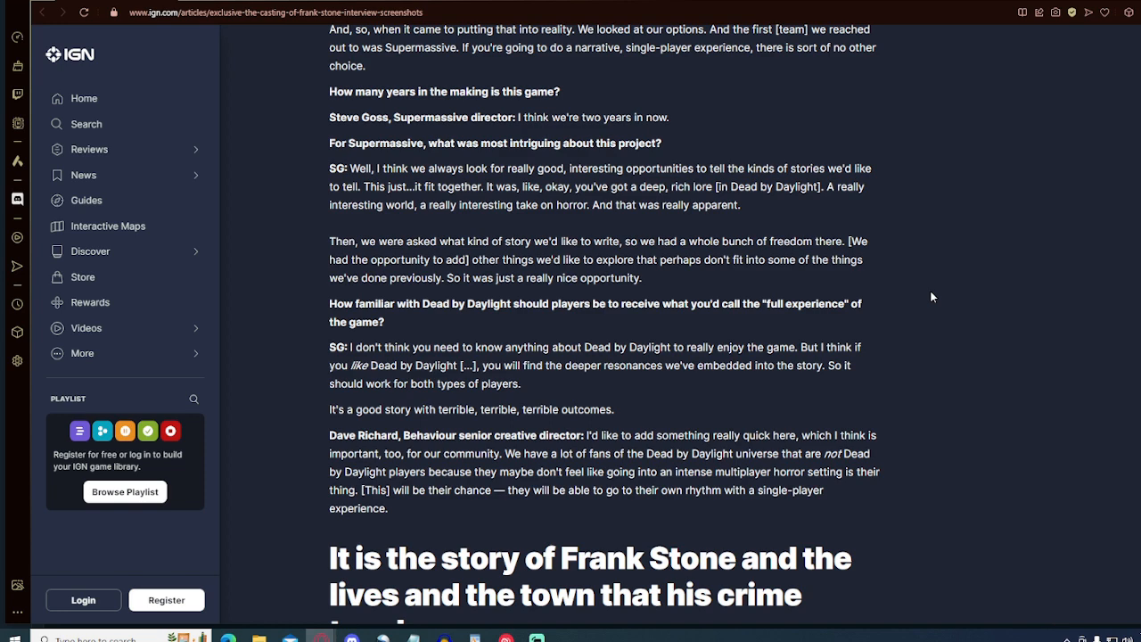
{"action": "scroll", "scroll_direction": "down", "scroll_amount": 3}
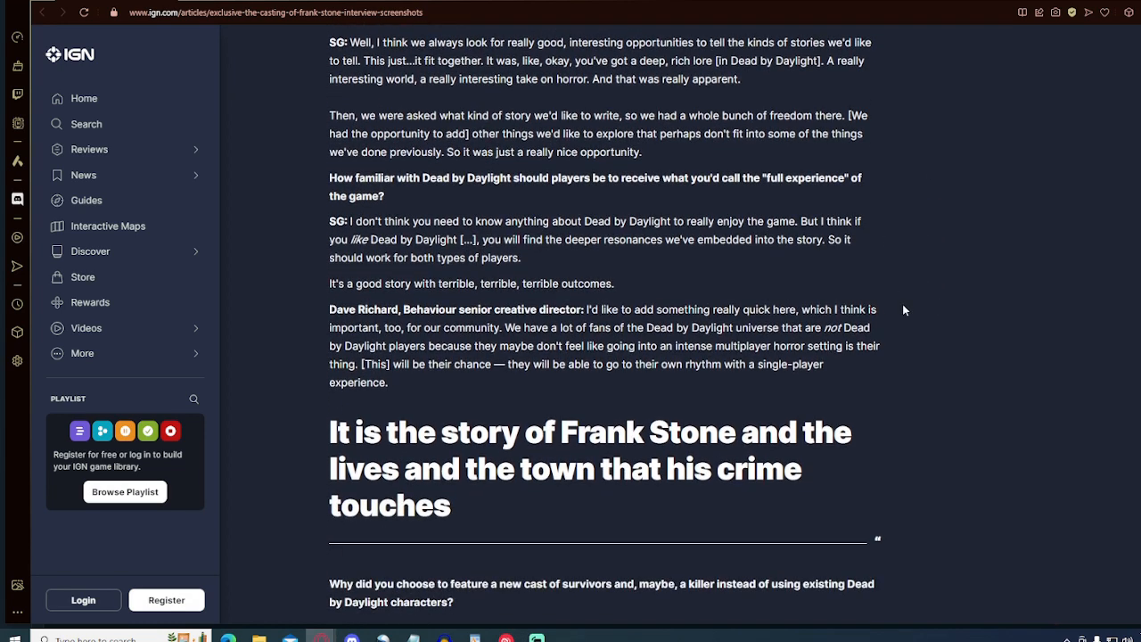
{"action": "mouse_move", "coordinate": [658, 271]}
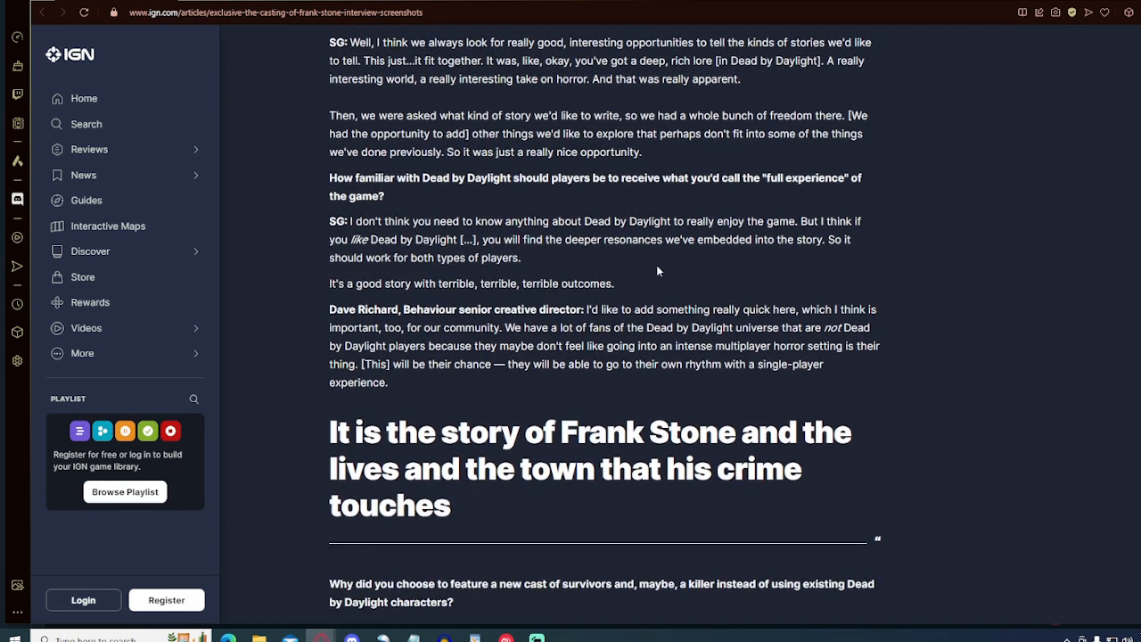
{"action": "mouse_move", "coordinate": [599, 343]}
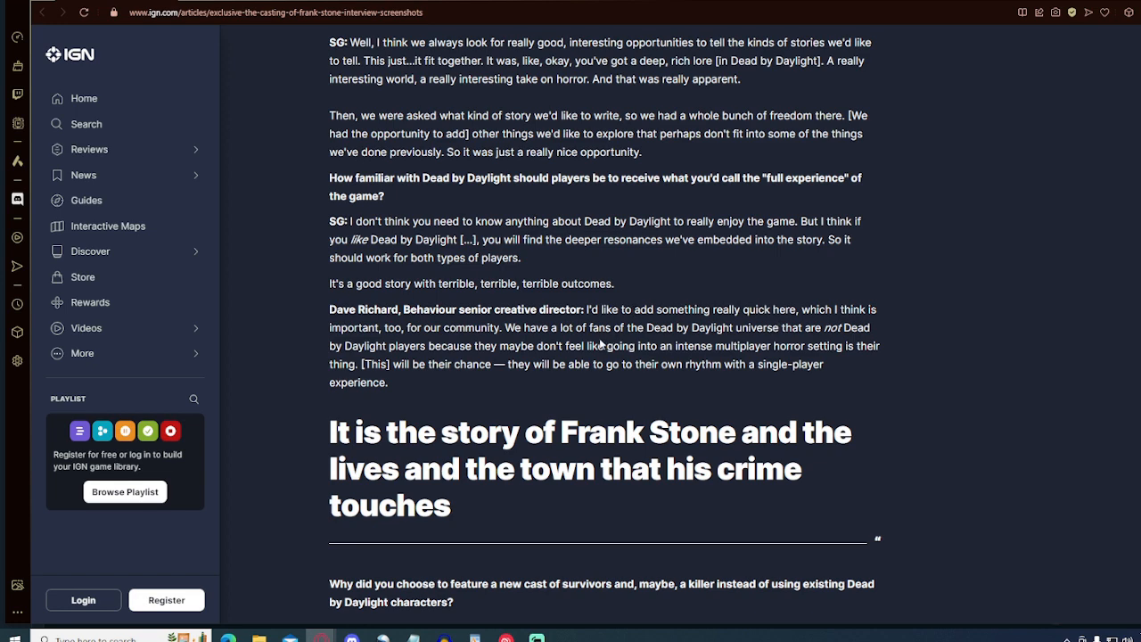
{"action": "scroll", "scroll_direction": "down", "scroll_amount": 3}
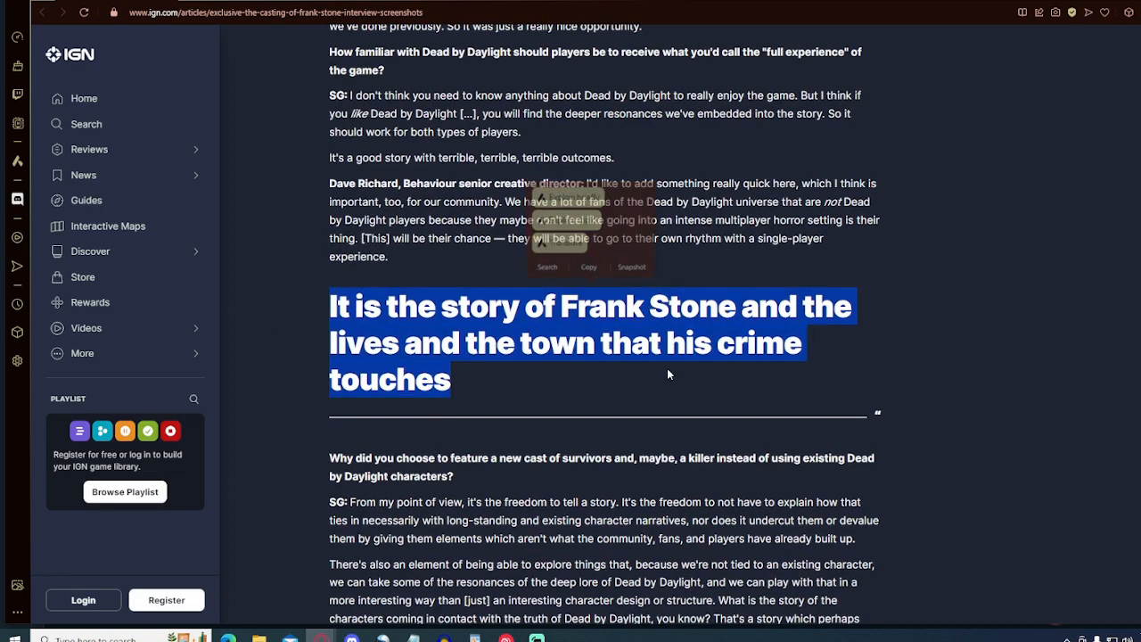
Scroll through the origin-story and Entity cameo answers of the interview
{"action": "scroll", "scroll_direction": "down", "scroll_amount": 3}
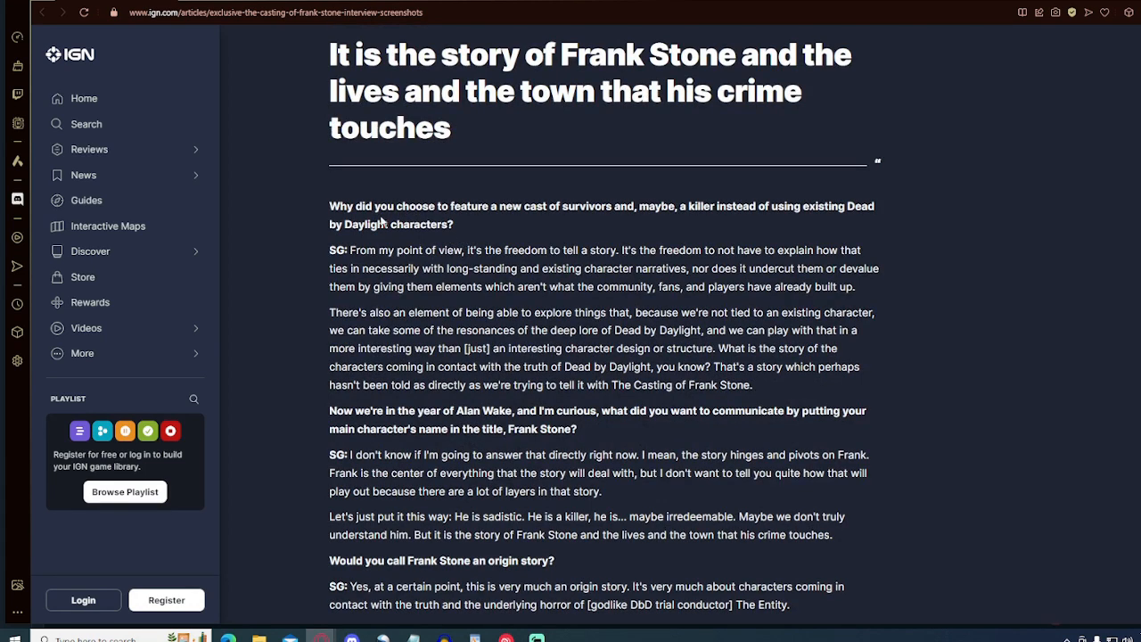
{"action": "scroll", "scroll_direction": "down", "scroll_amount": 3}
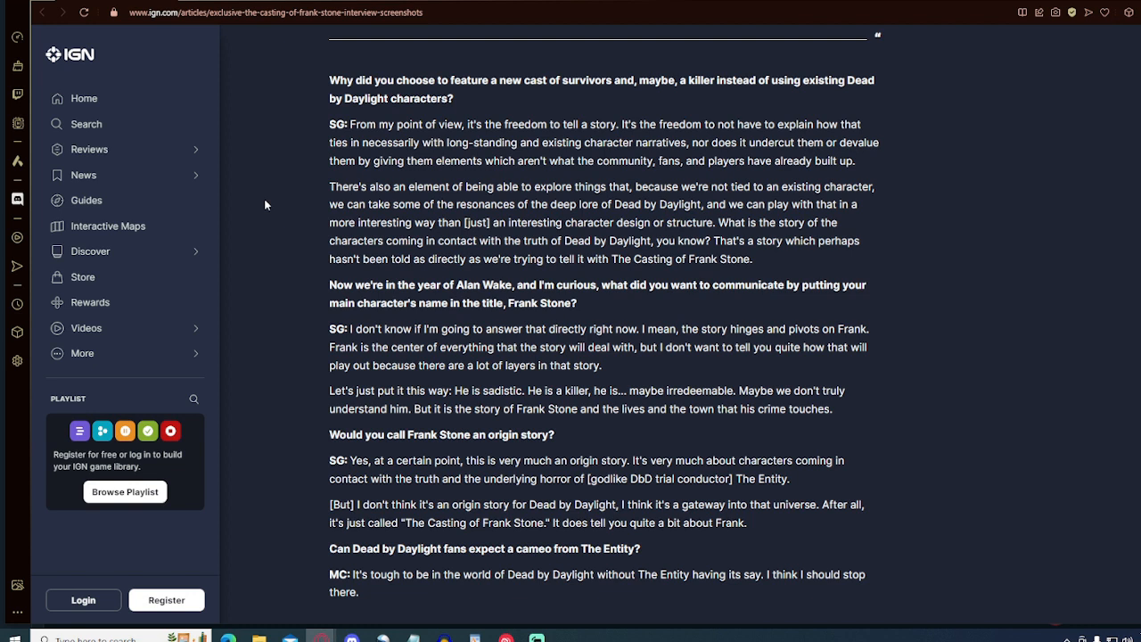
{"action": "mouse_move", "coordinate": [307, 228]}
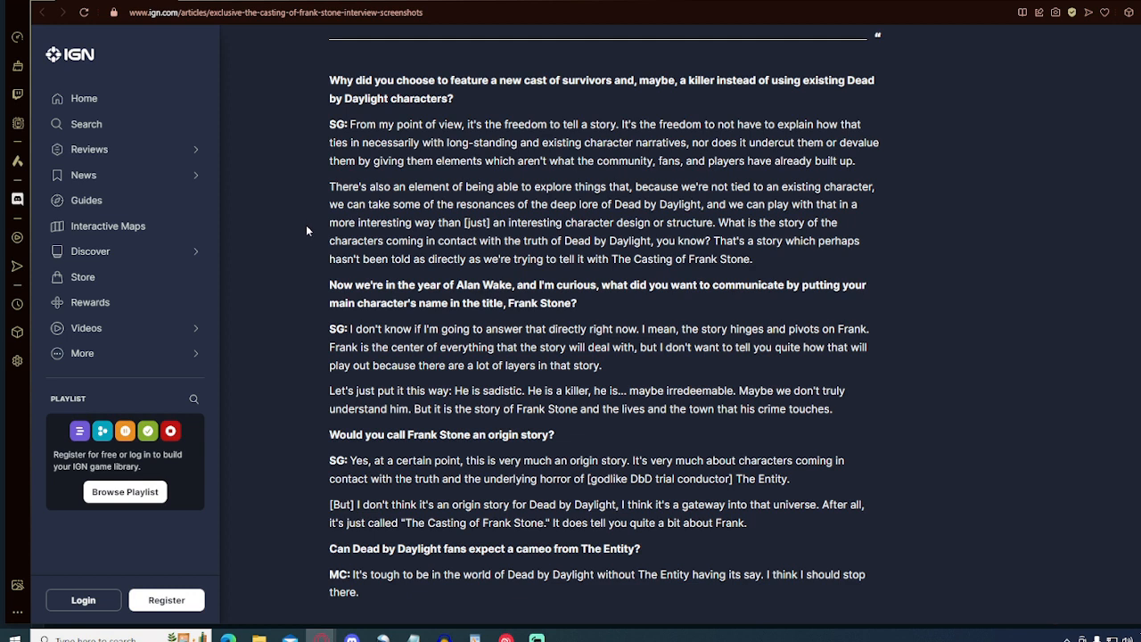
{"action": "mouse_move", "coordinate": [314, 257]}
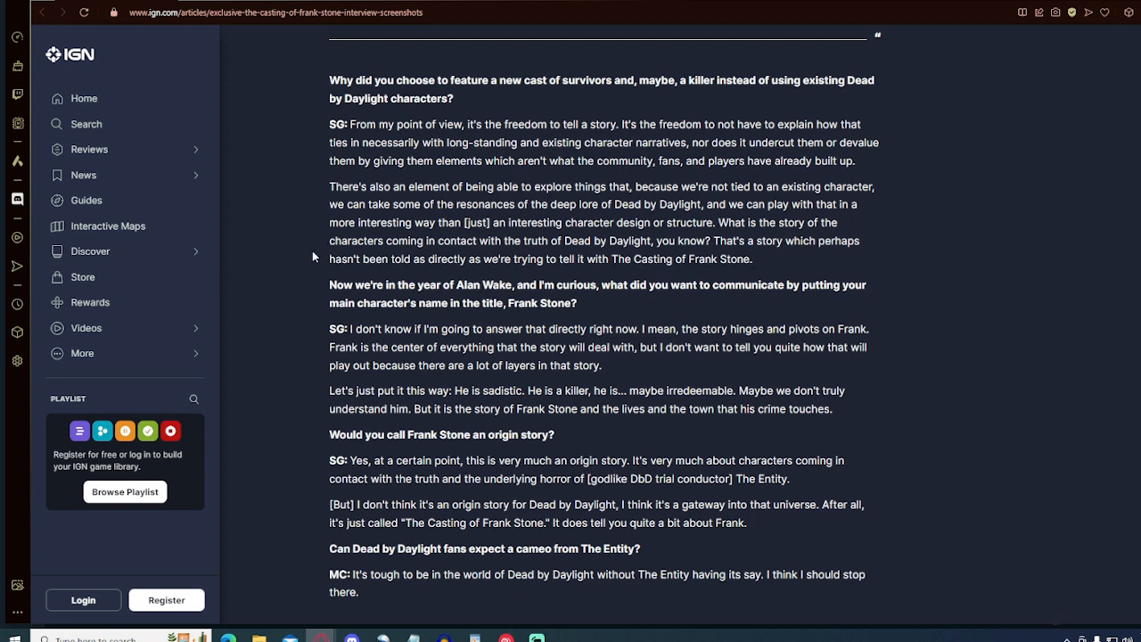
{"action": "mouse_move", "coordinate": [307, 309]}
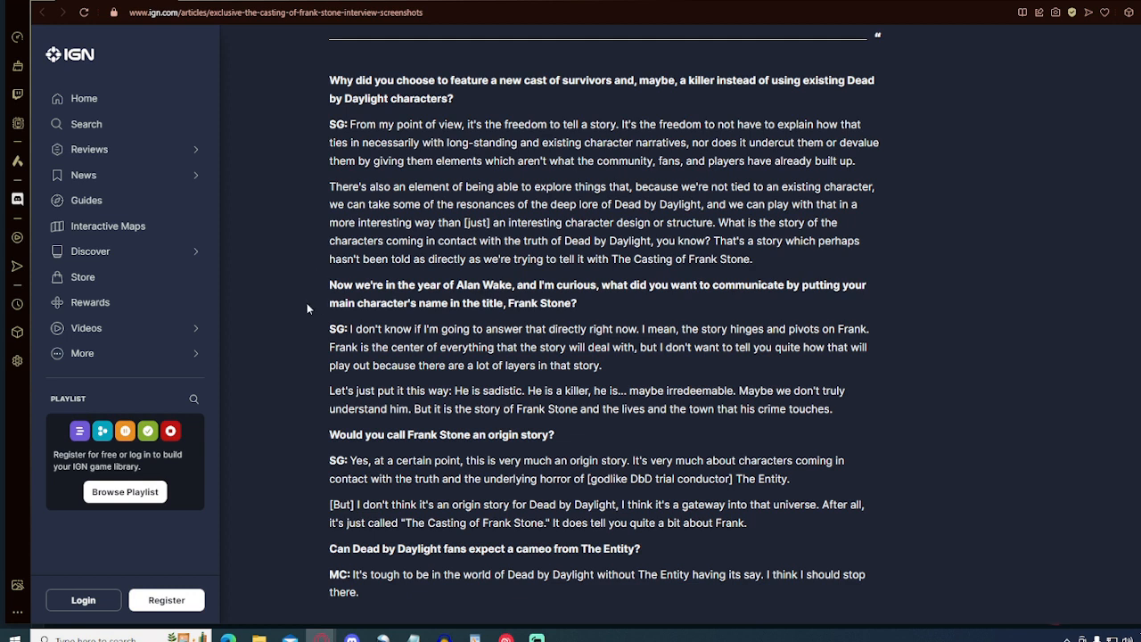
{"action": "scroll", "scroll_direction": "down", "scroll_amount": 3}
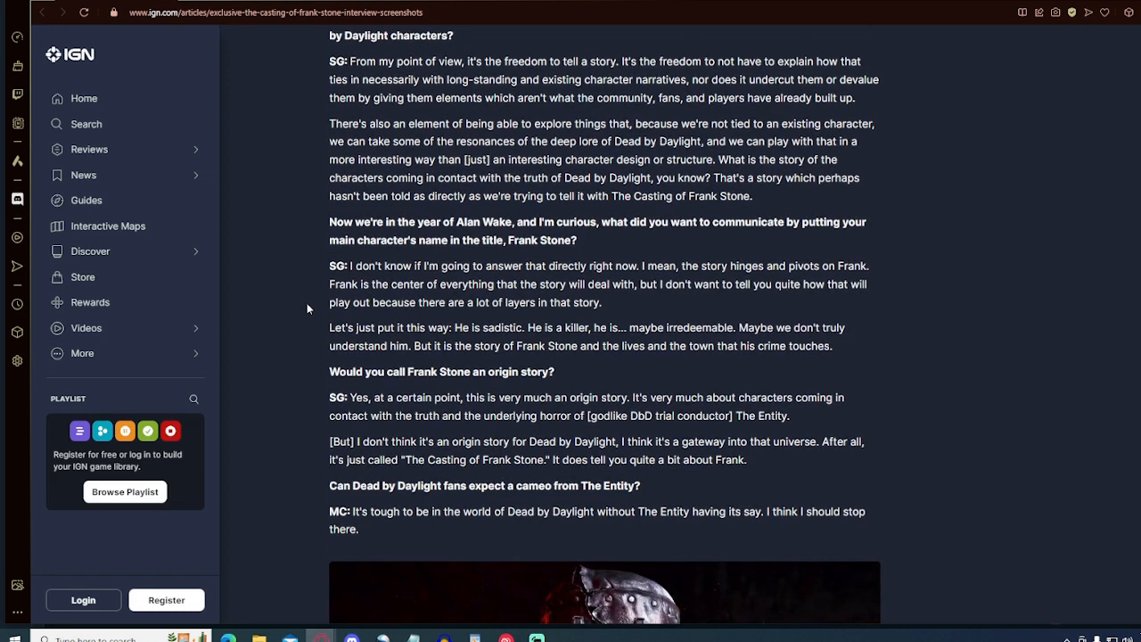
{"action": "scroll", "scroll_direction": "down", "scroll_amount": 3}
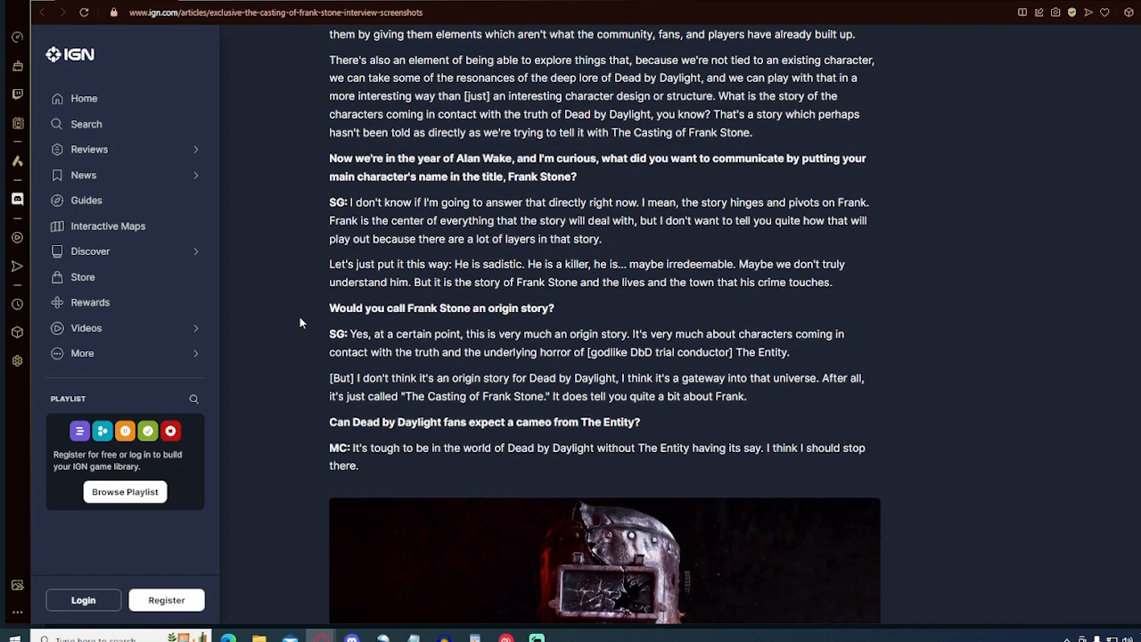
Continue down to the masked killer image, its caption and the gameplay question
{"action": "scroll", "scroll_direction": "down", "scroll_amount": 3}
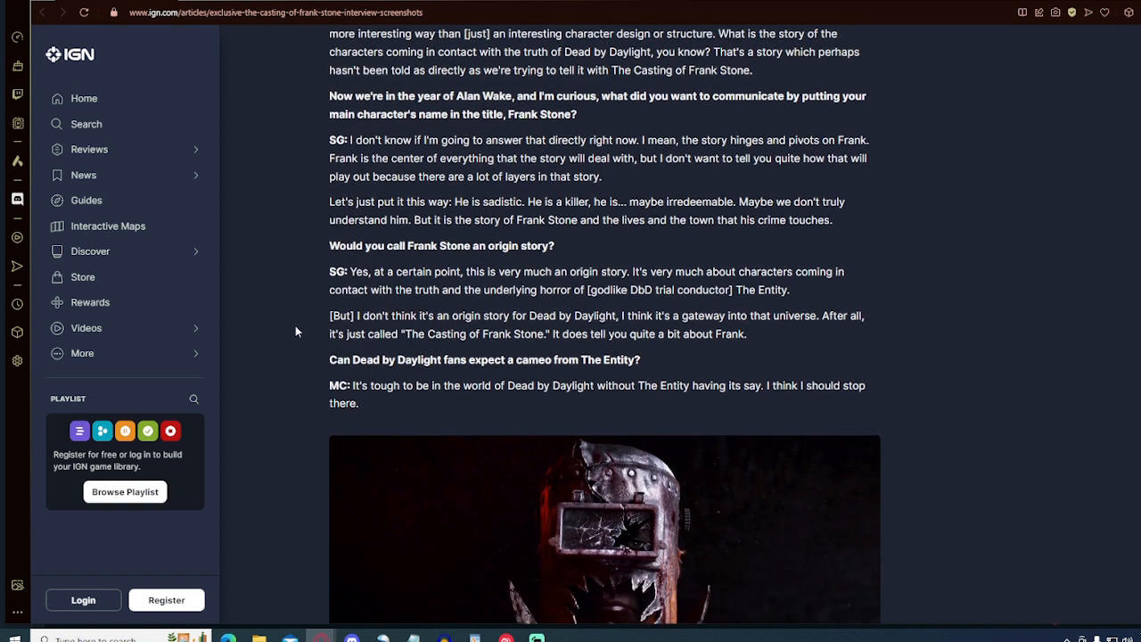
{"action": "scroll", "scroll_direction": "down", "scroll_amount": 3}
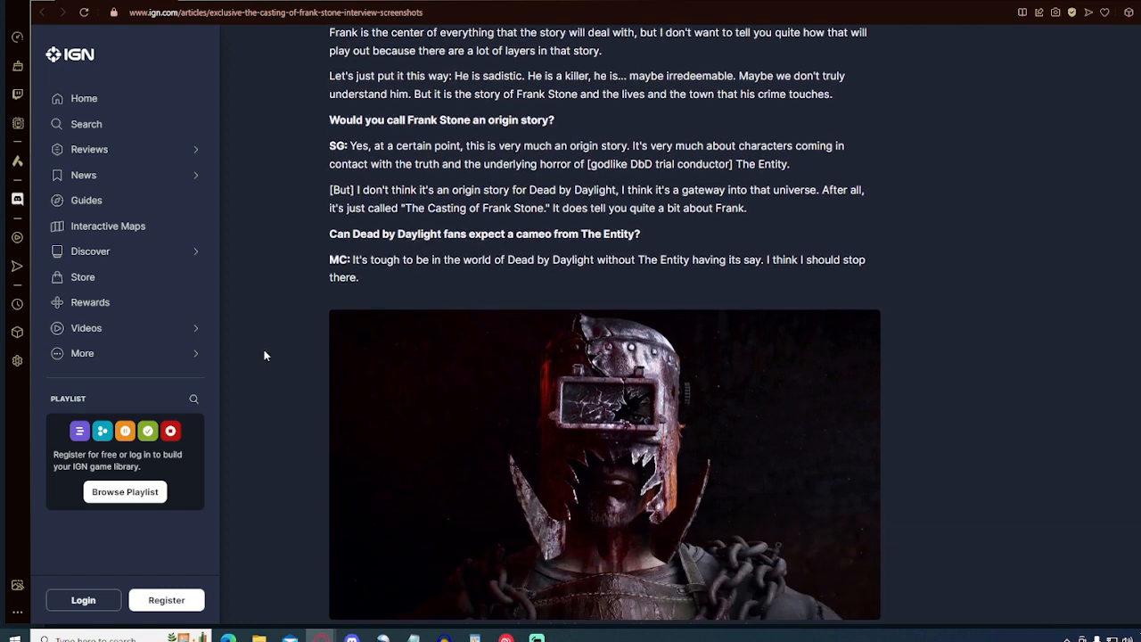
{"action": "scroll", "scroll_direction": "down", "scroll_amount": 3}
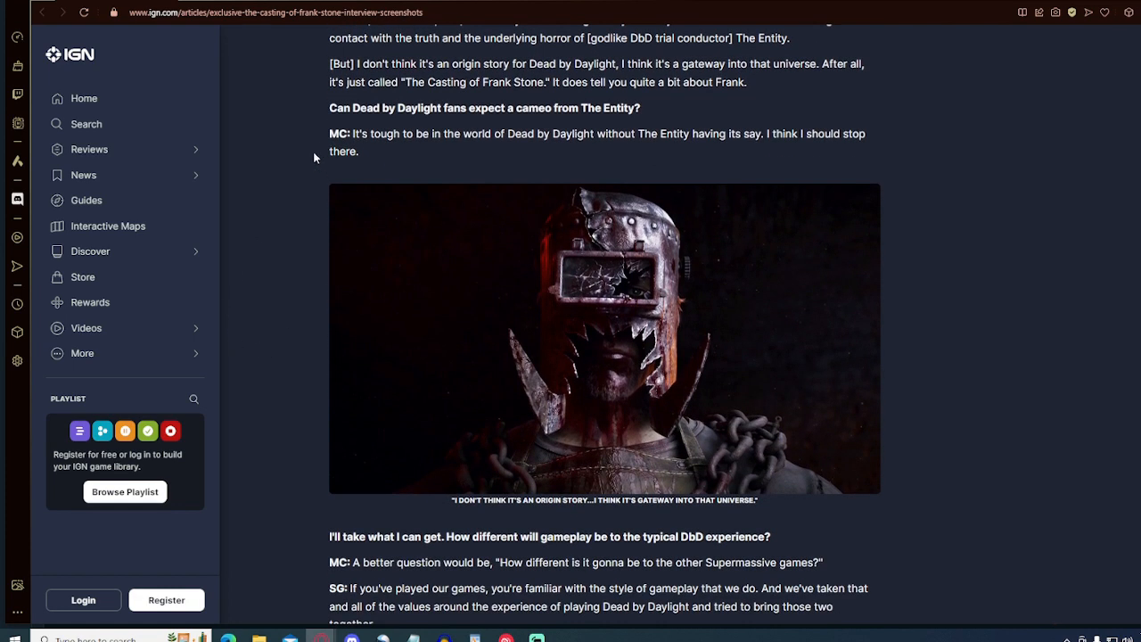
{"action": "mouse_move", "coordinate": [239, 182]}
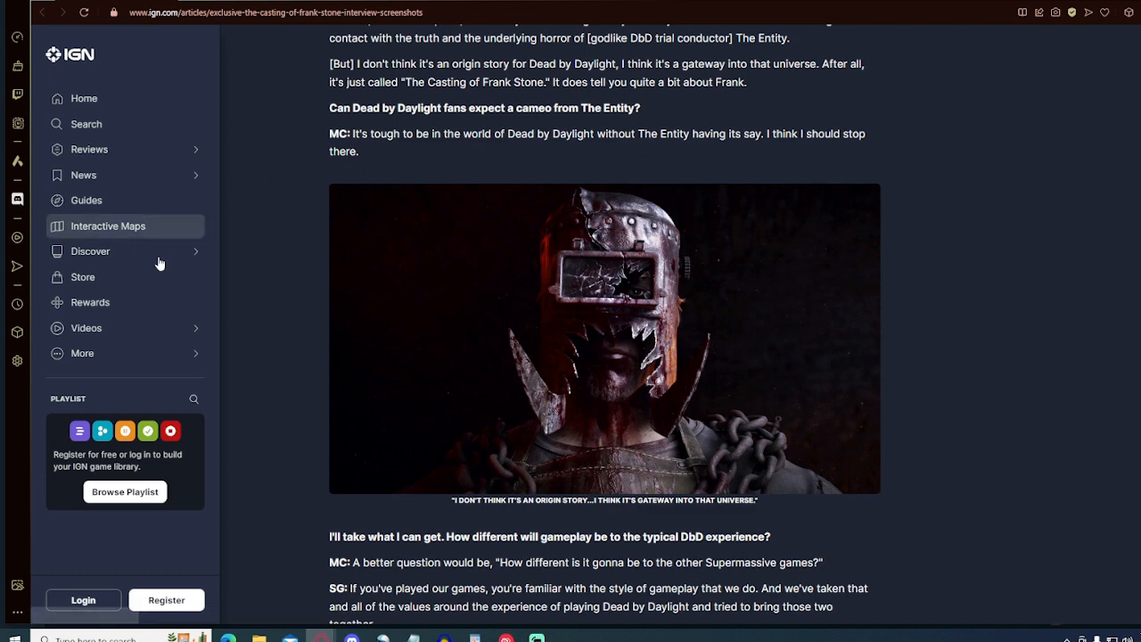
{"action": "scroll", "scroll_direction": "down", "scroll_amount": 3}
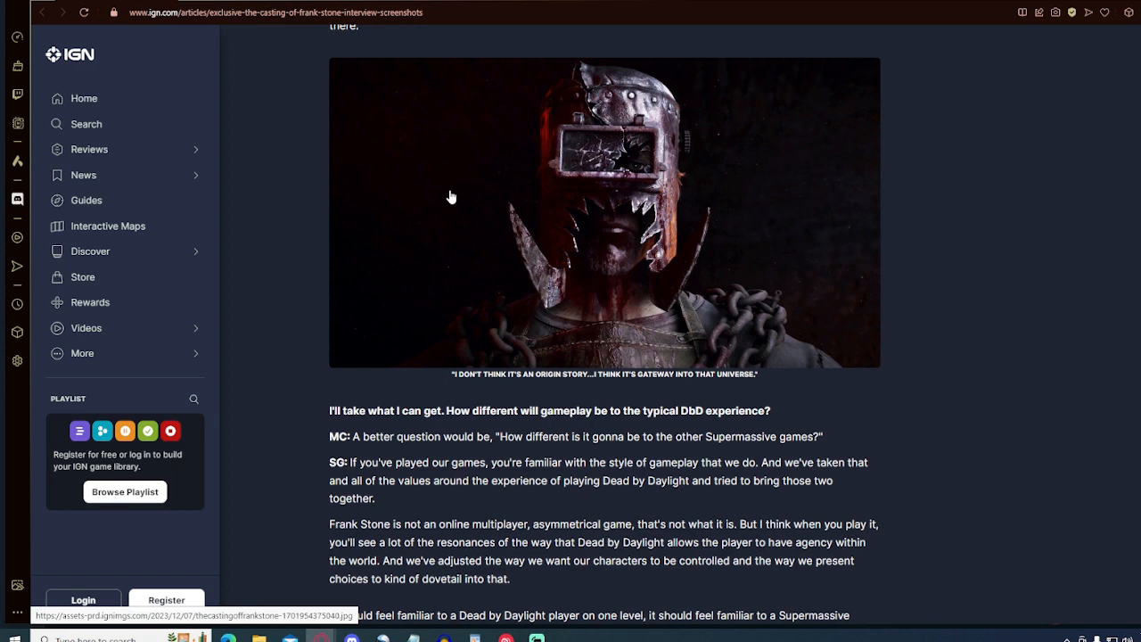
Scroll through the remaining interview answers toward the article's end
{"action": "scroll", "scroll_direction": "down", "scroll_amount": 3}
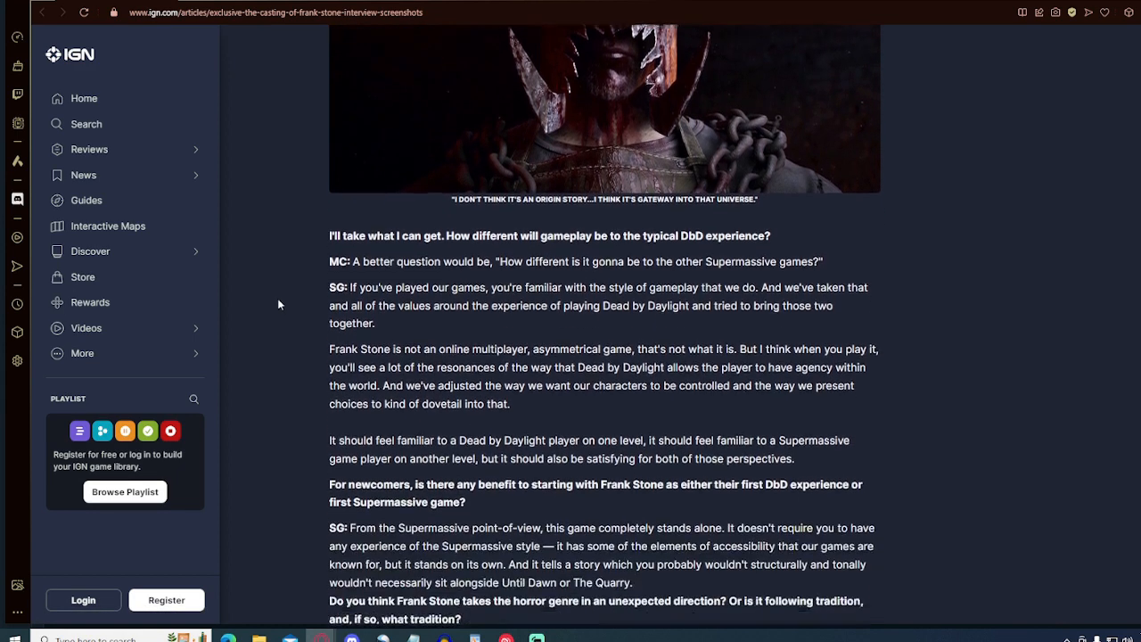
{"action": "scroll", "scroll_direction": "down", "scroll_amount": 3}
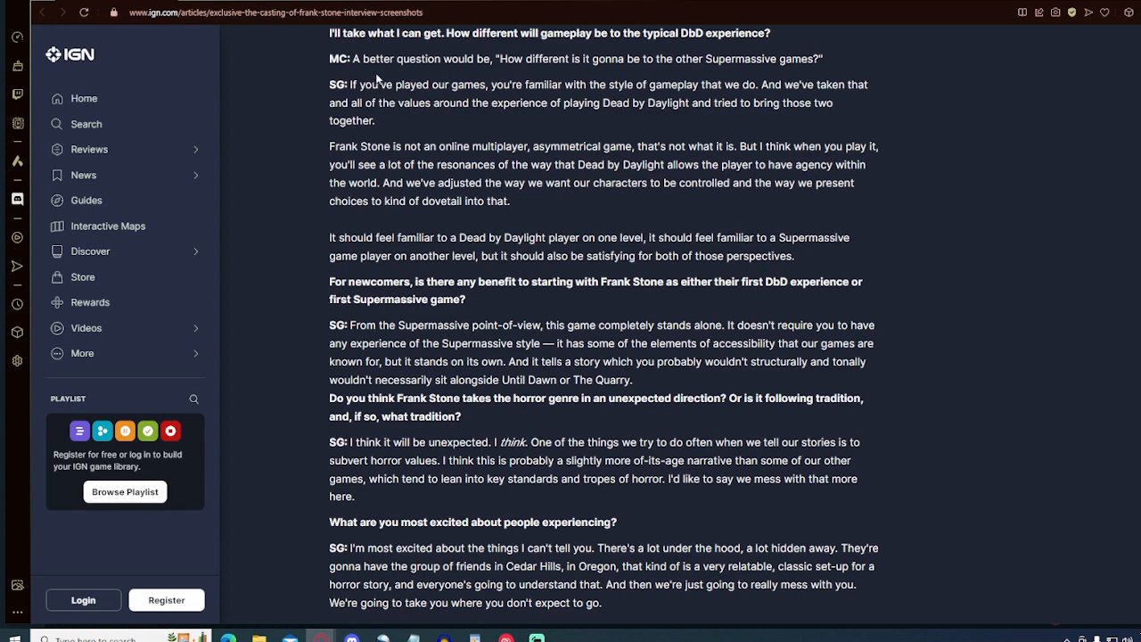
{"action": "mouse_move", "coordinate": [294, 87]}
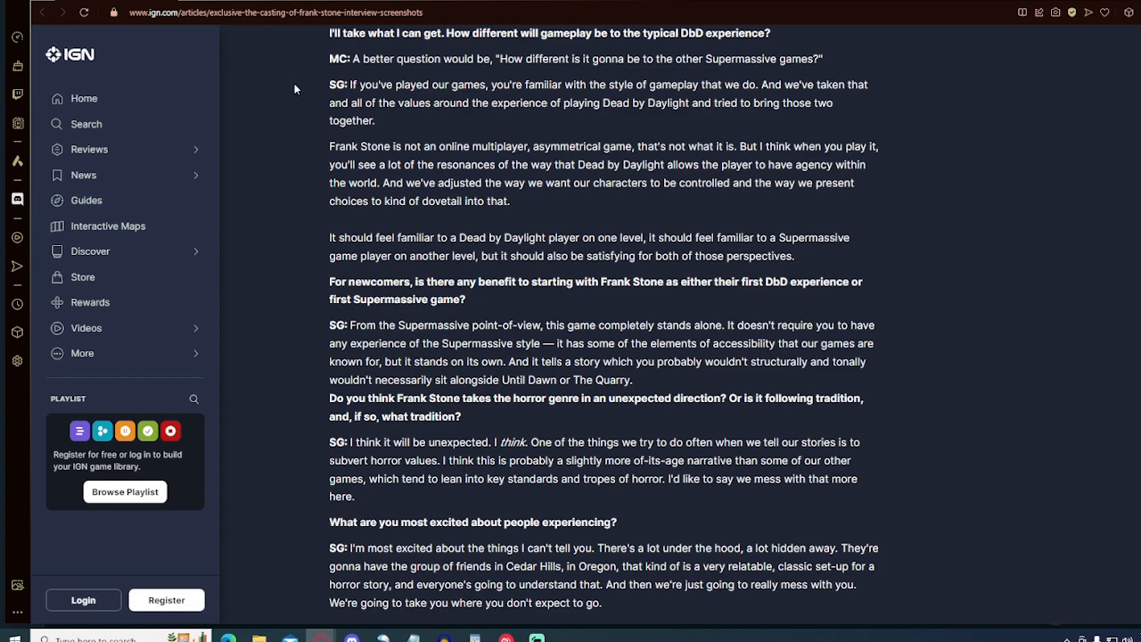
{"action": "mouse_move", "coordinate": [288, 118]}
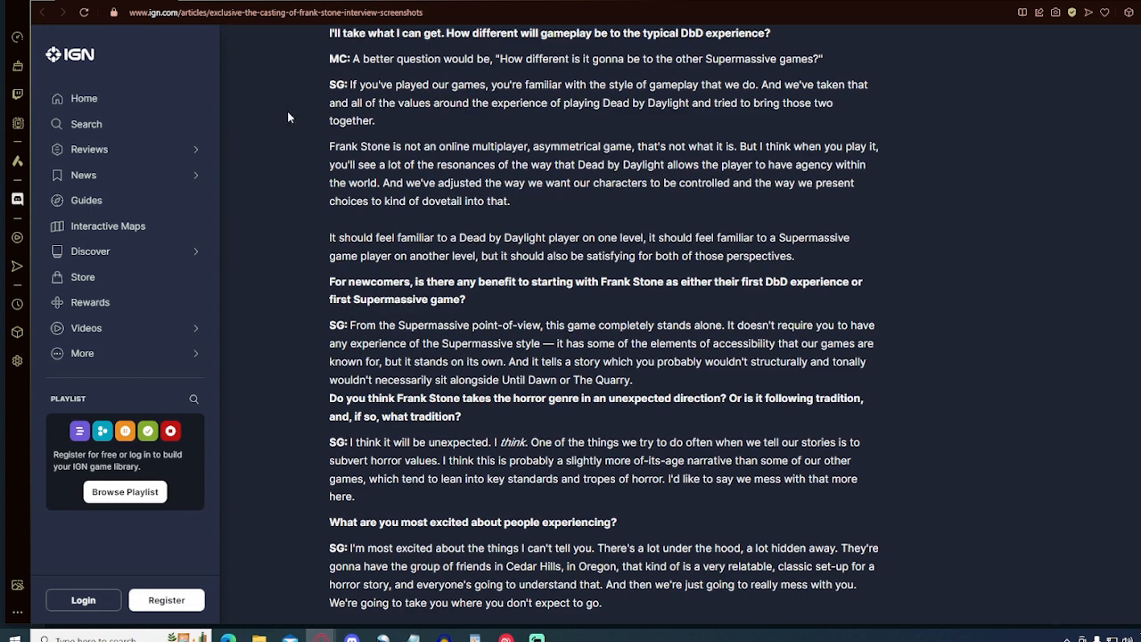
{"action": "mouse_move", "coordinate": [285, 139]}
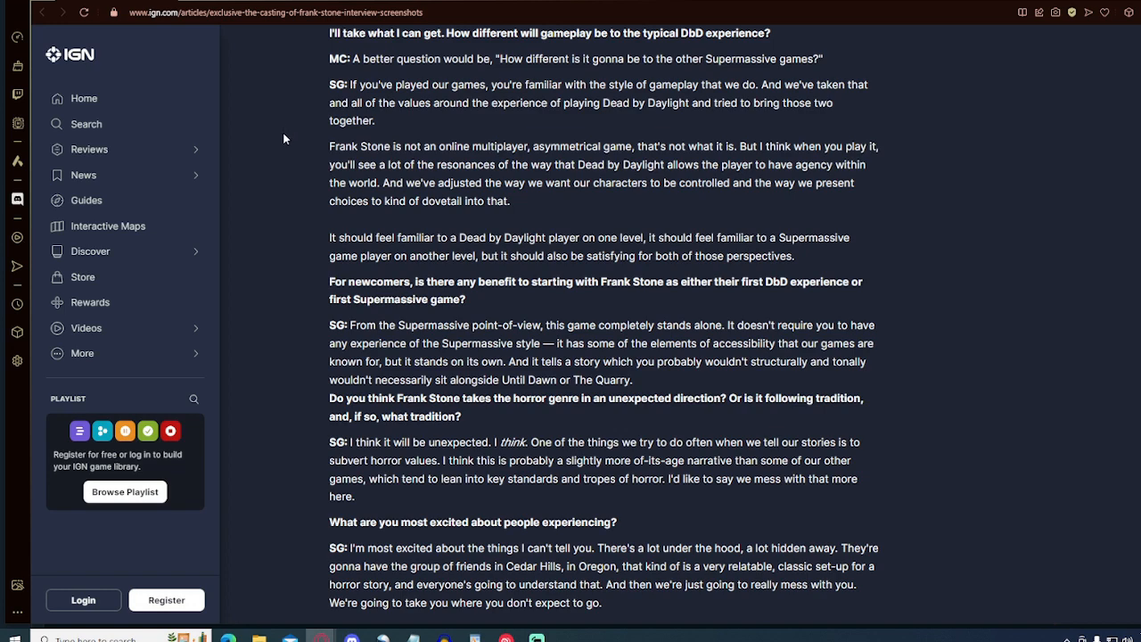
{"action": "mouse_move", "coordinate": [261, 182]}
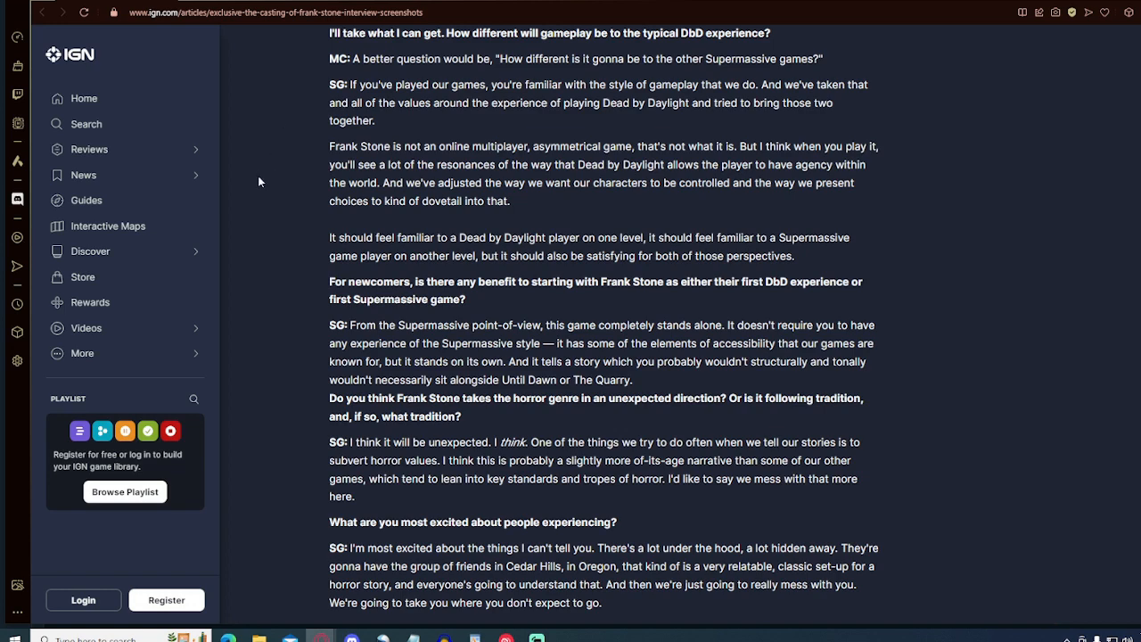
{"action": "mouse_move", "coordinate": [248, 232]}
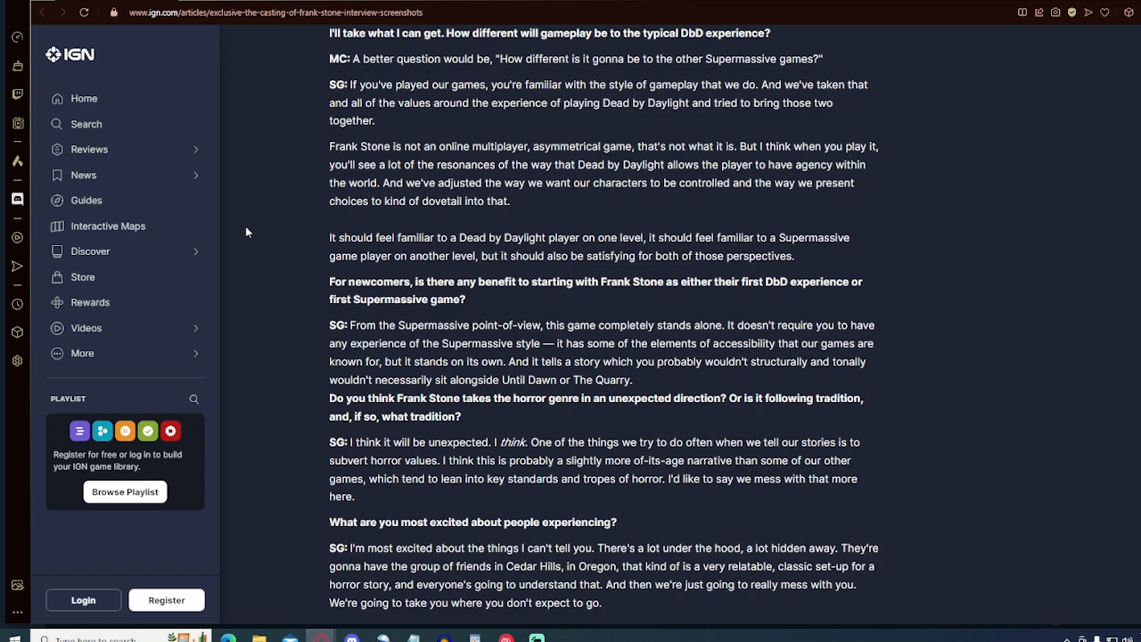
{"action": "scroll", "scroll_direction": "down", "scroll_amount": 3}
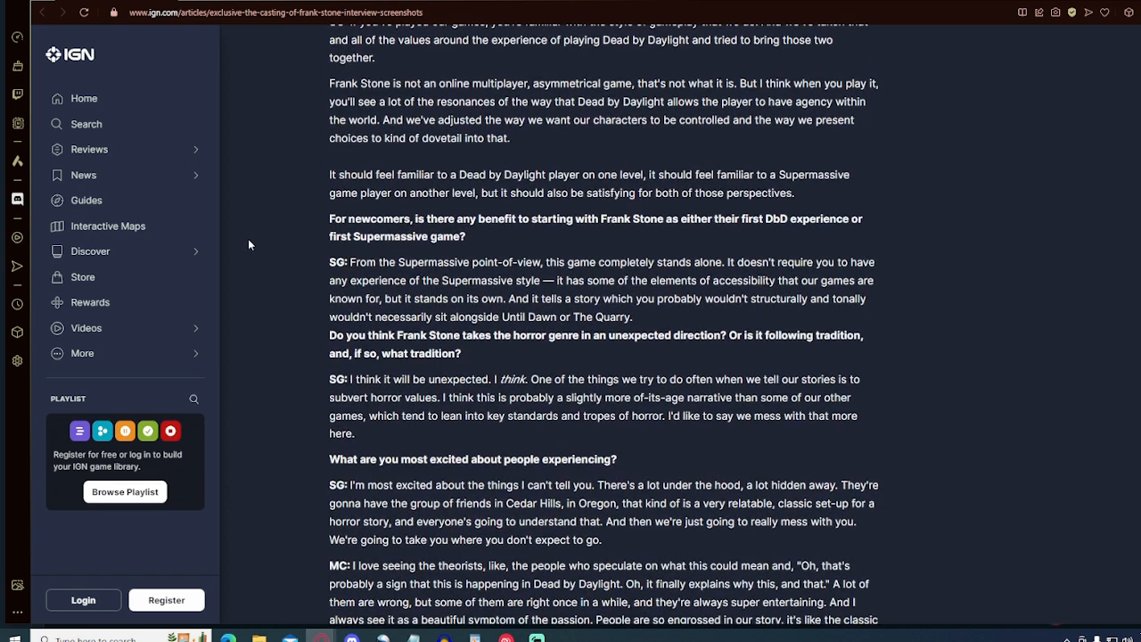
{"action": "scroll", "scroll_direction": "down", "scroll_amount": 3}
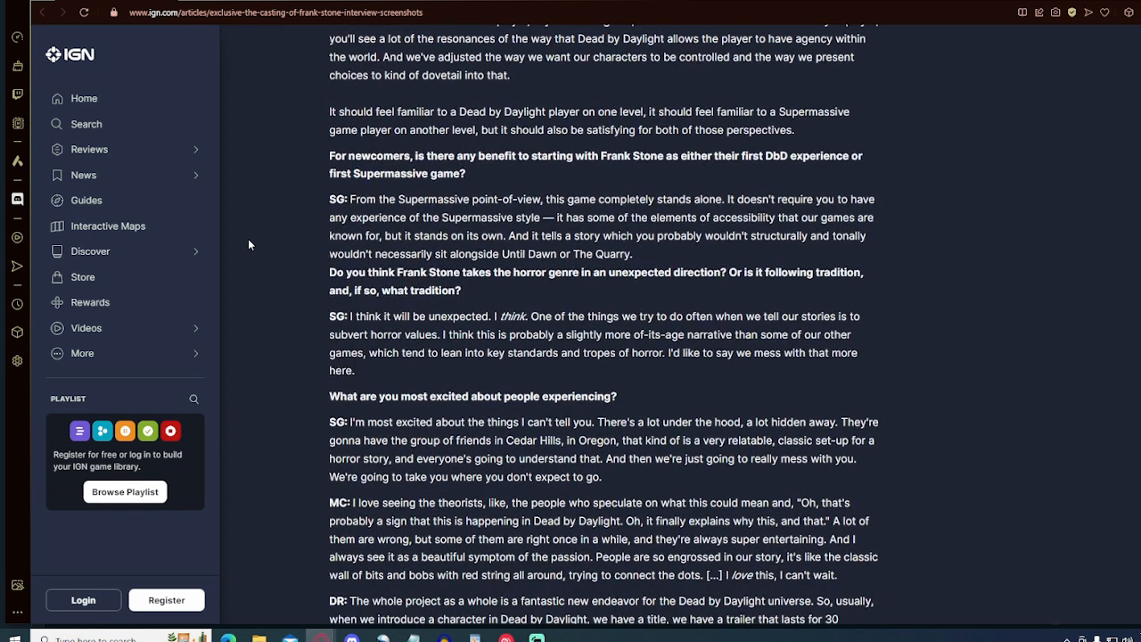
{"action": "scroll", "scroll_direction": "down", "scroll_amount": 3}
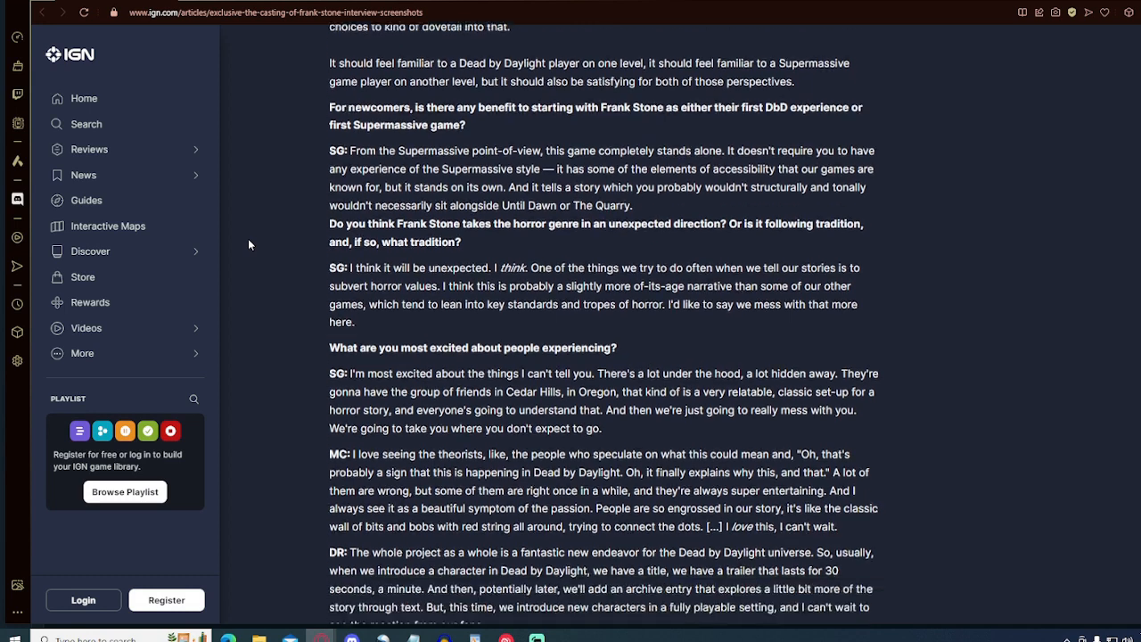
Bring the final answer, writer credit and Undying promo box into view
{"action": "scroll", "scroll_direction": "down", "scroll_amount": 3}
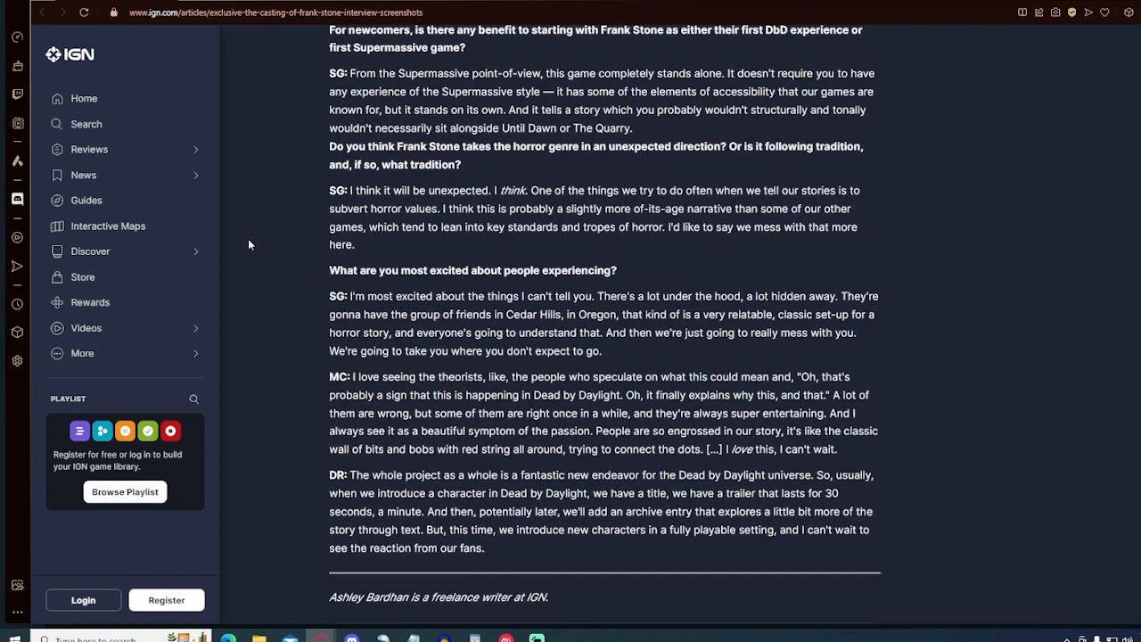
{"action": "mouse_move", "coordinate": [253, 249]}
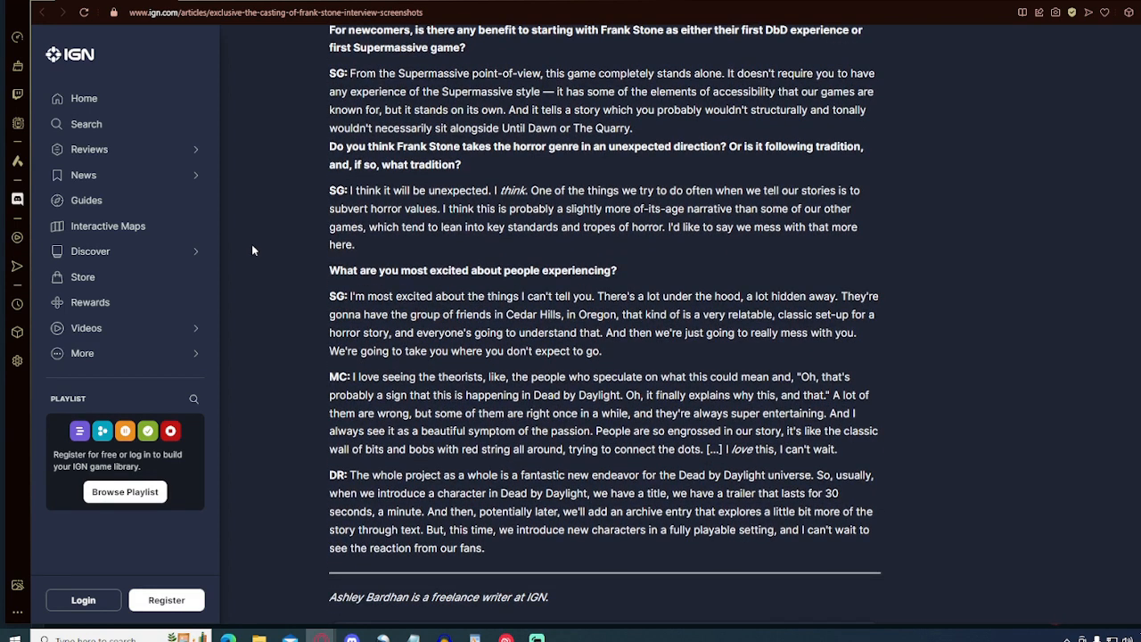
{"action": "scroll", "scroll_direction": "down", "scroll_amount": 3}
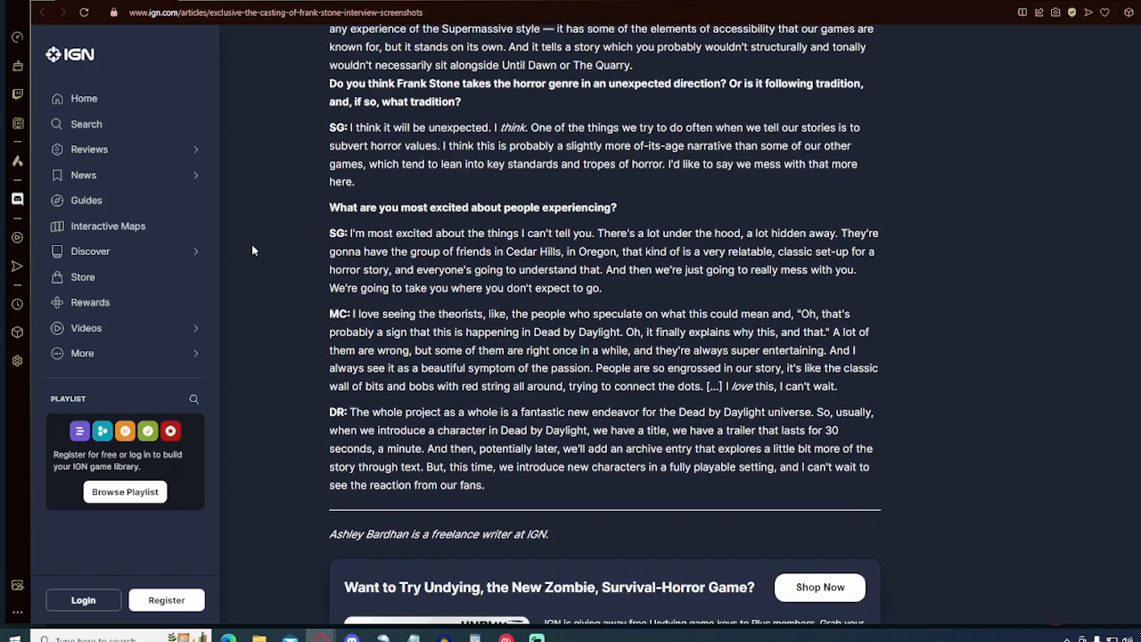
{"action": "scroll", "scroll_direction": "down", "scroll_amount": 3}
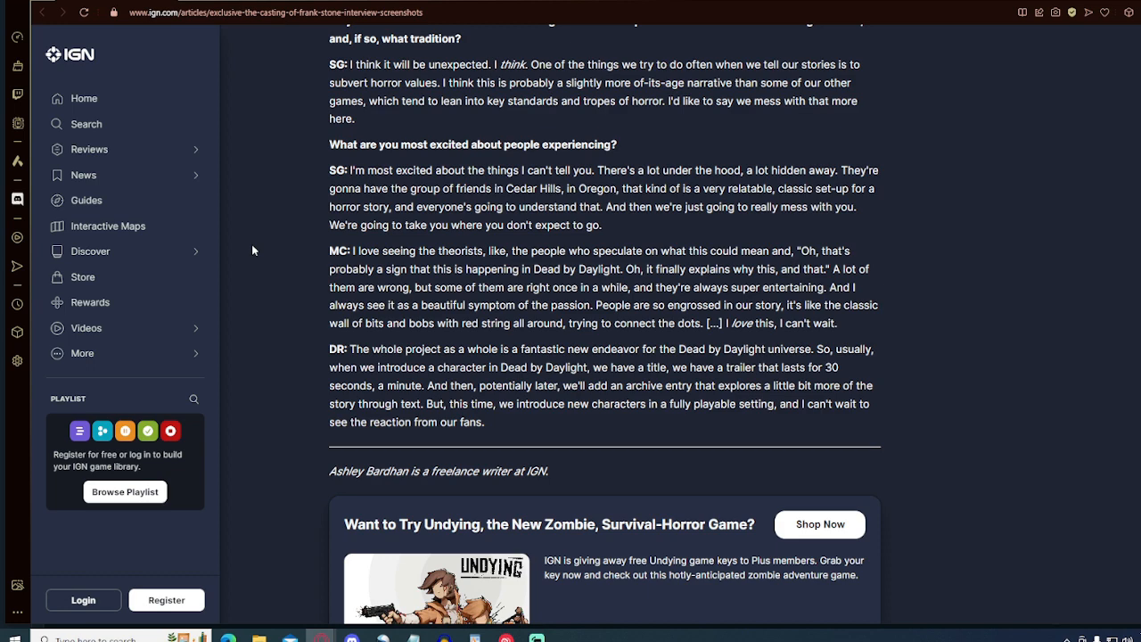
{"action": "scroll", "scroll_direction": "down", "scroll_amount": 3}
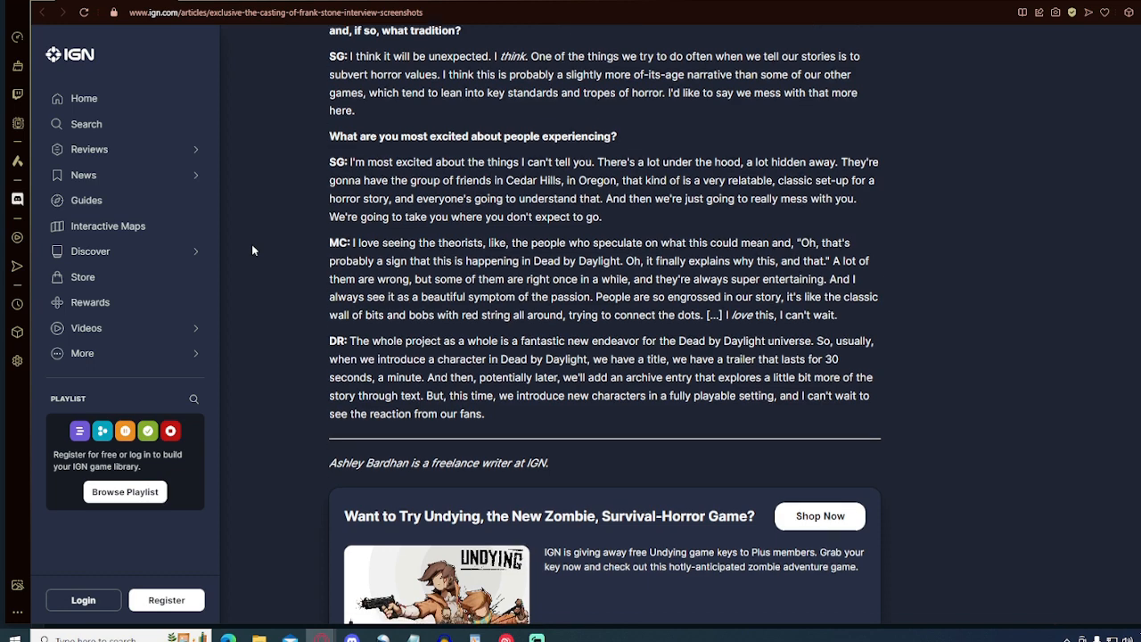
{"action": "scroll", "scroll_direction": "down", "scroll_amount": 3}
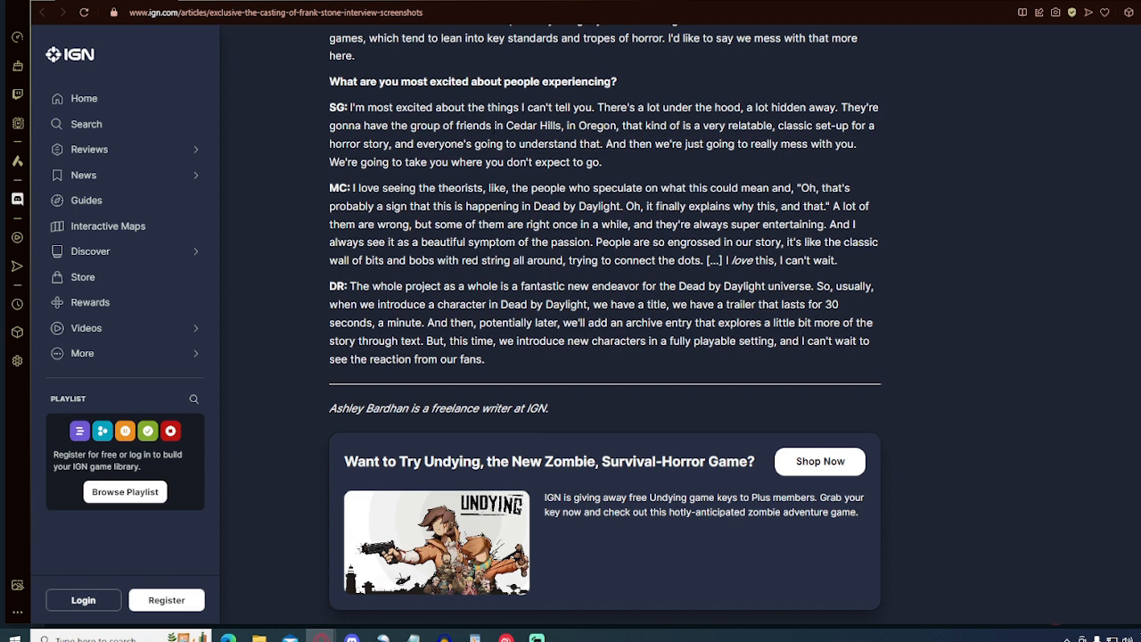
{"action": "mouse_move", "coordinate": [603, 178]}
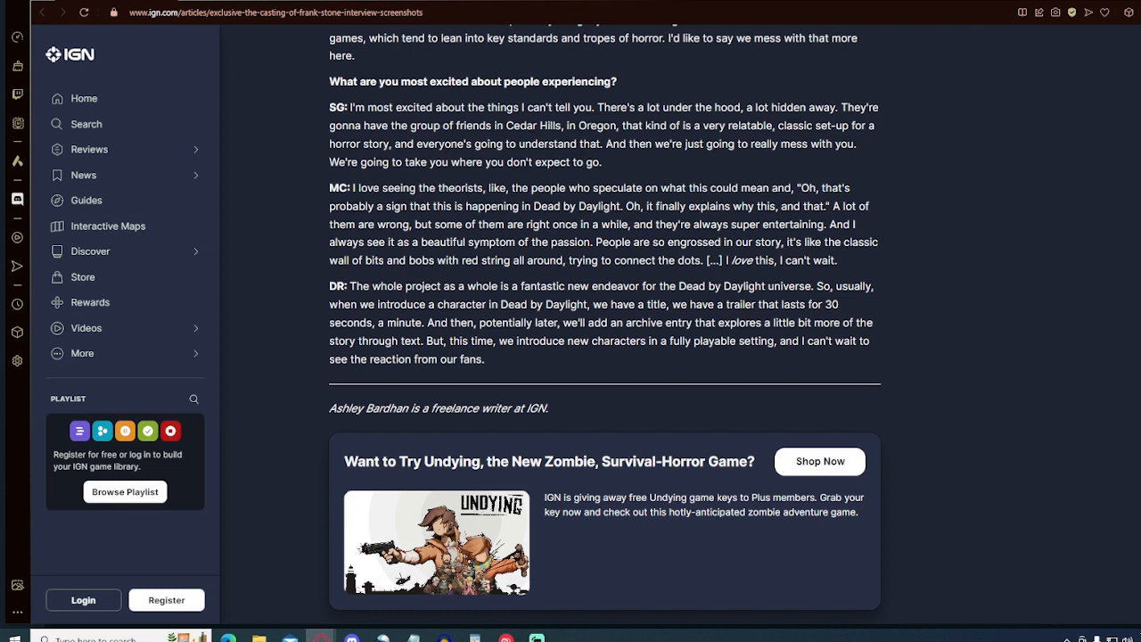
{"action": "mouse_move", "coordinate": [790, 224]}
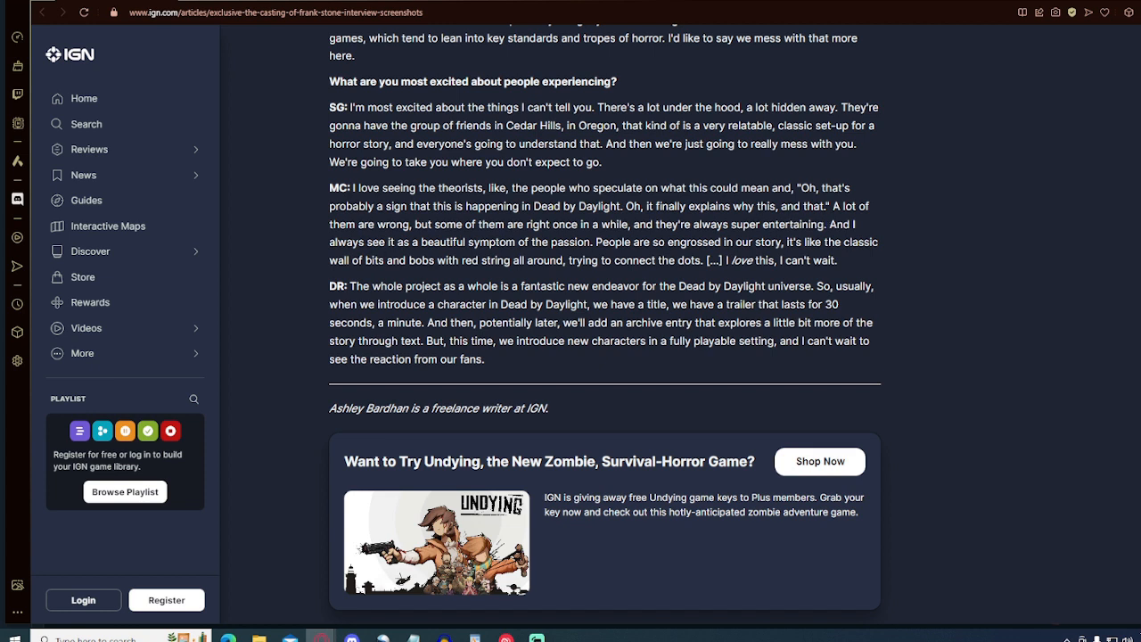
{"action": "mouse_move", "coordinate": [813, 236]}
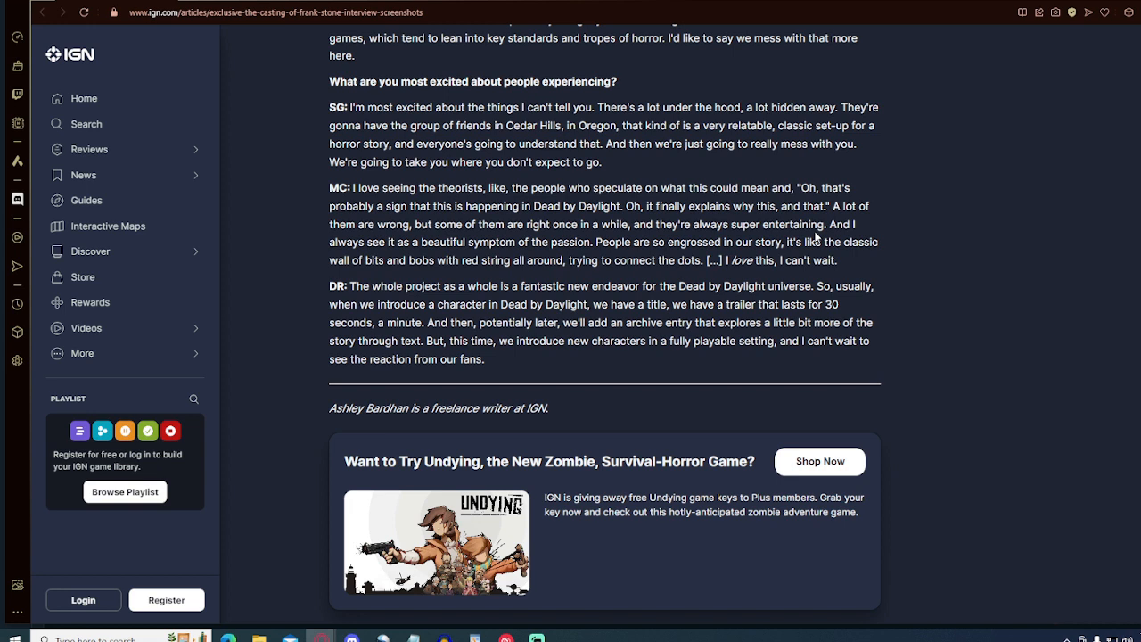
{"action": "mouse_move", "coordinate": [816, 237]}
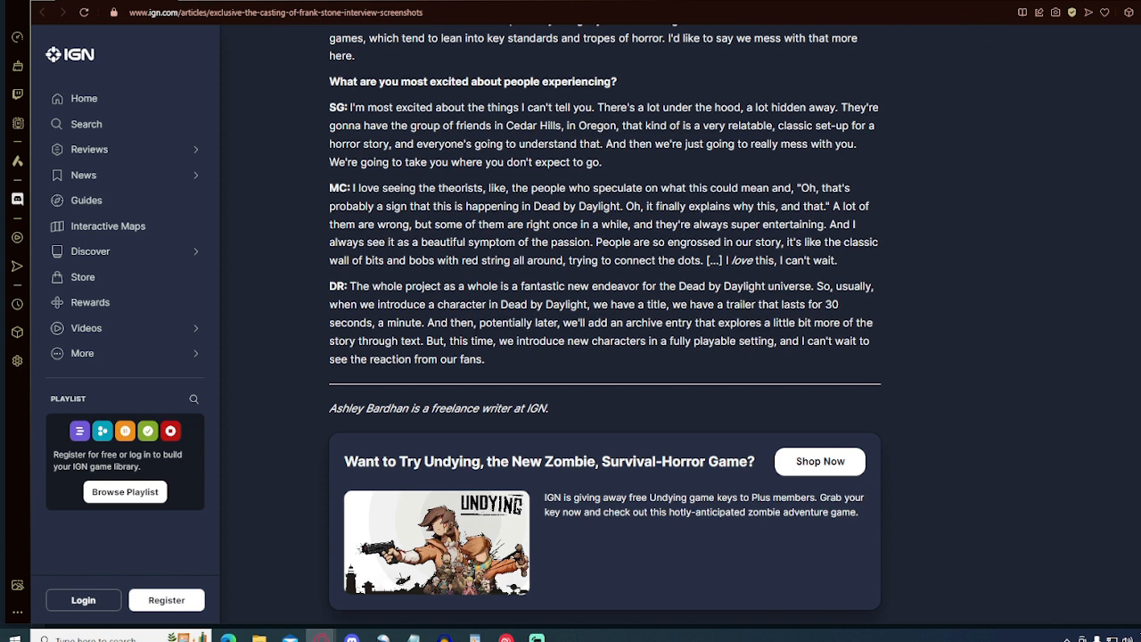
{"action": "mouse_move", "coordinate": [599, 341]}
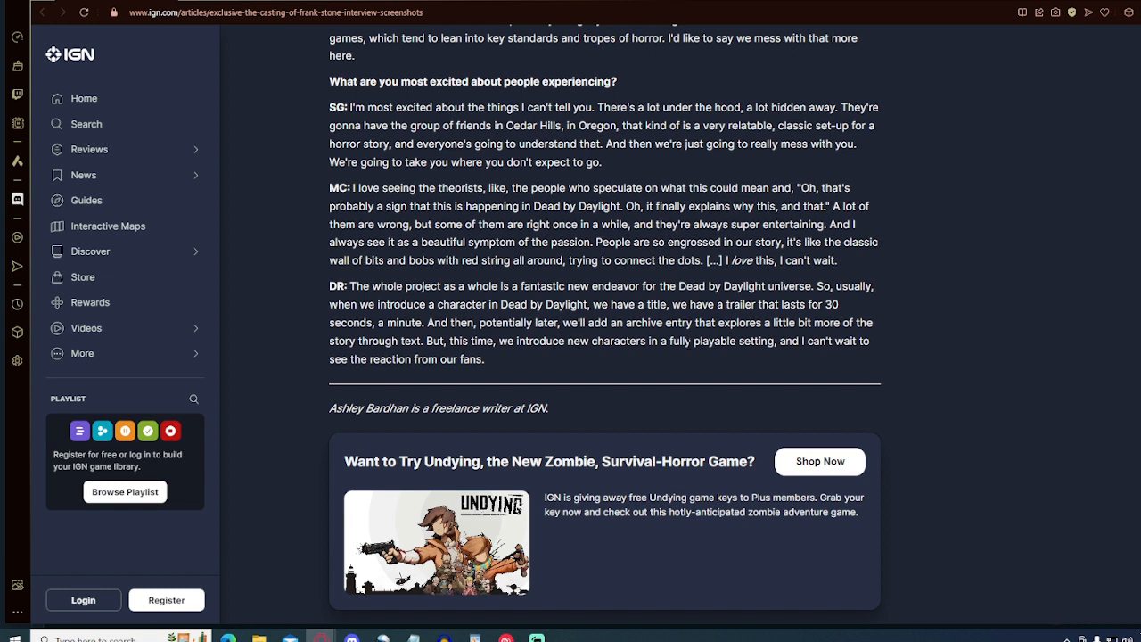
{"action": "mouse_move", "coordinate": [458, 353]}
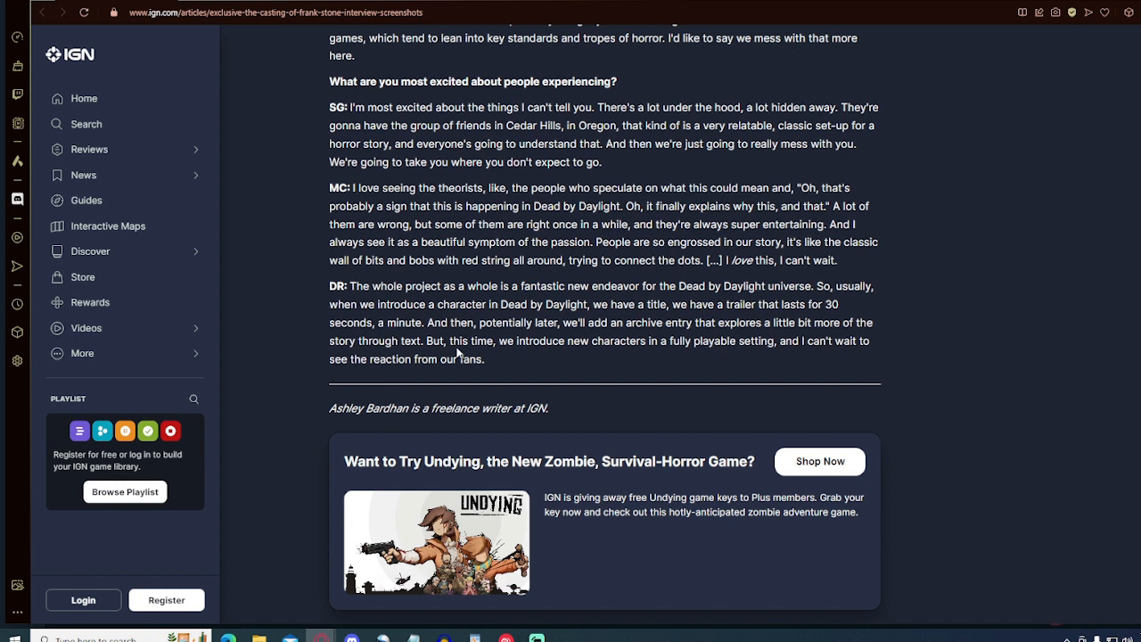
{"action": "mouse_move", "coordinate": [524, 356]}
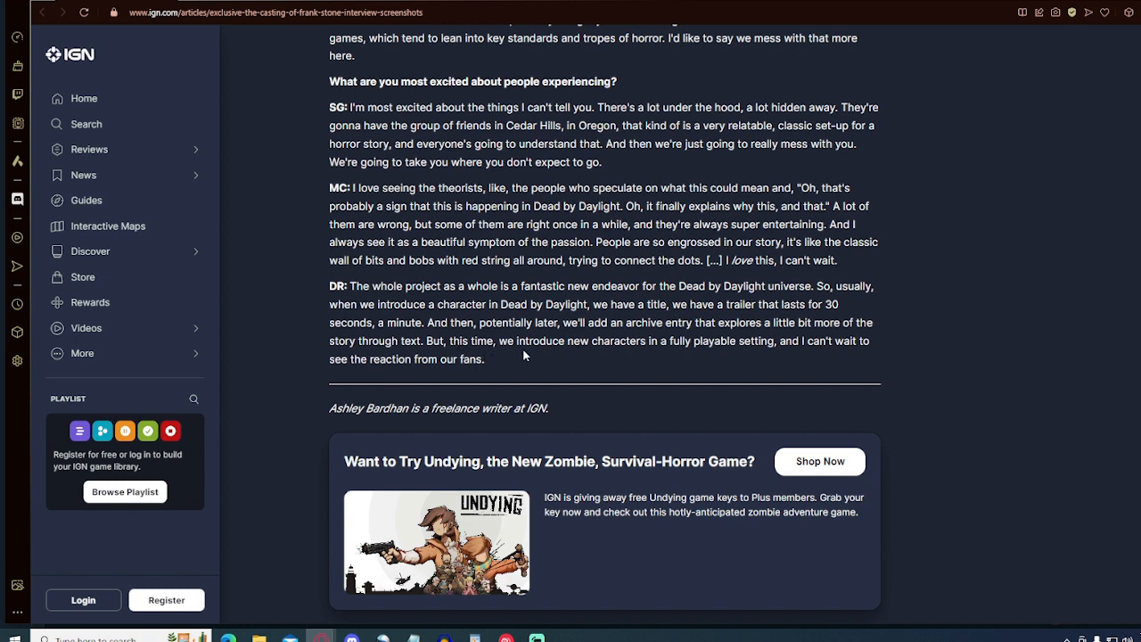
{"action": "mouse_move", "coordinate": [511, 353]}
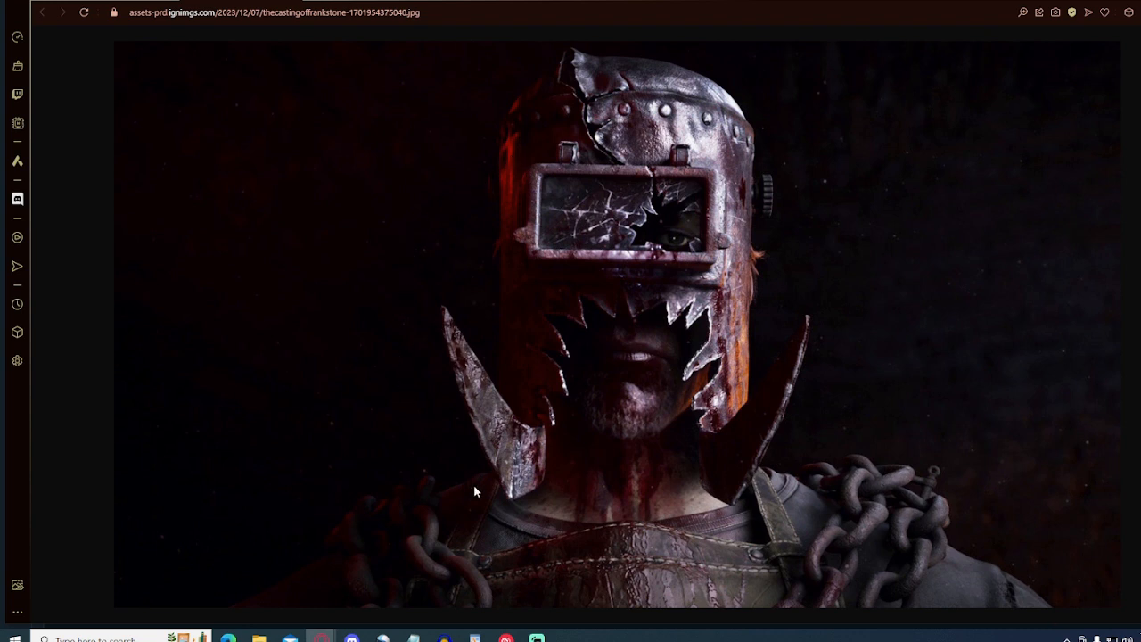
{"action": "mouse_move", "coordinate": [842, 369]}
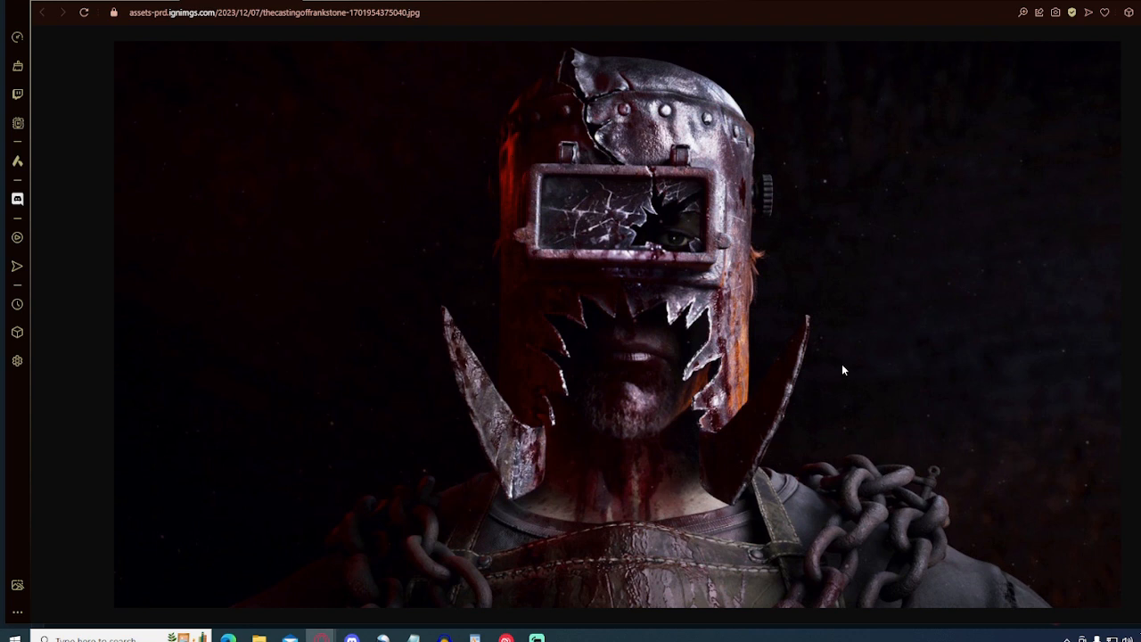
{"action": "mouse_move", "coordinate": [733, 435]}
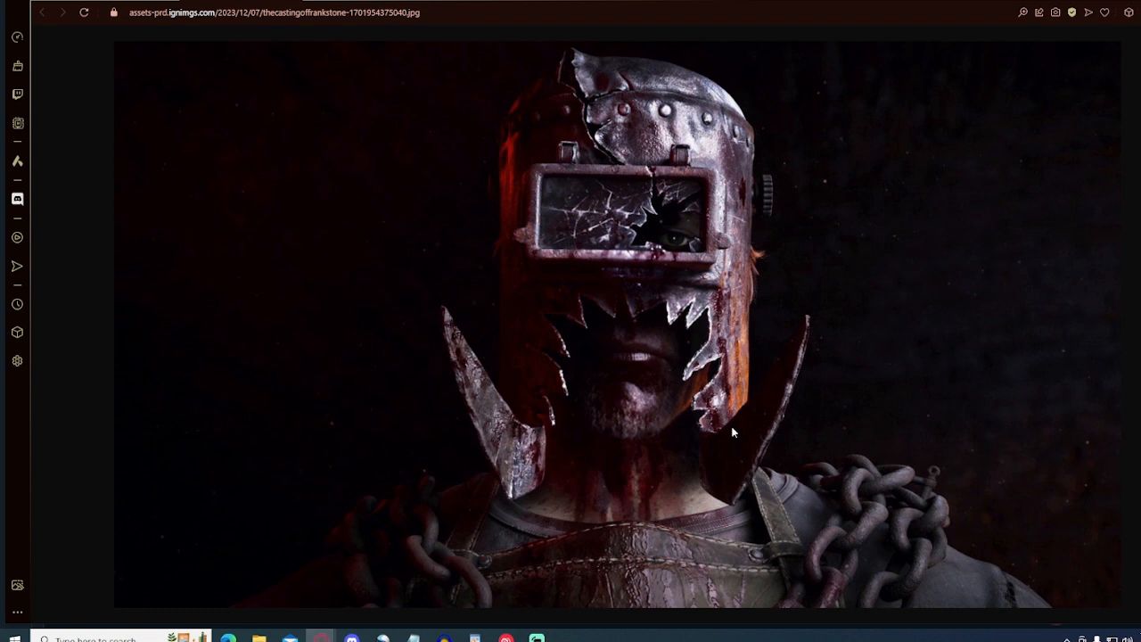
{"action": "mouse_move", "coordinate": [635, 435]}
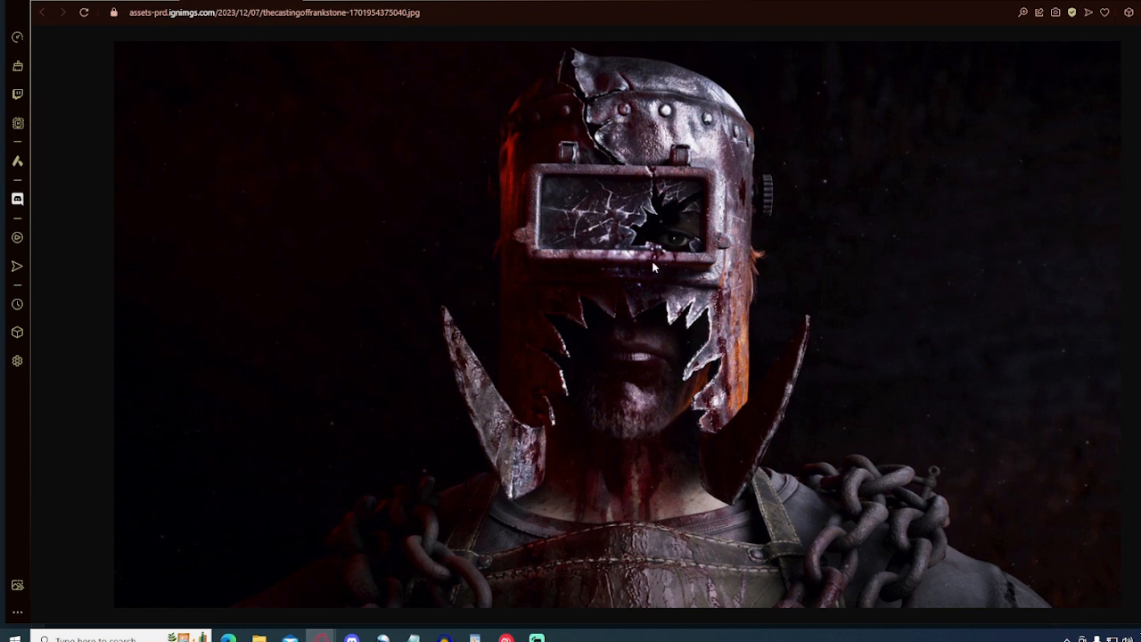
{"action": "mouse_move", "coordinate": [564, 114]}
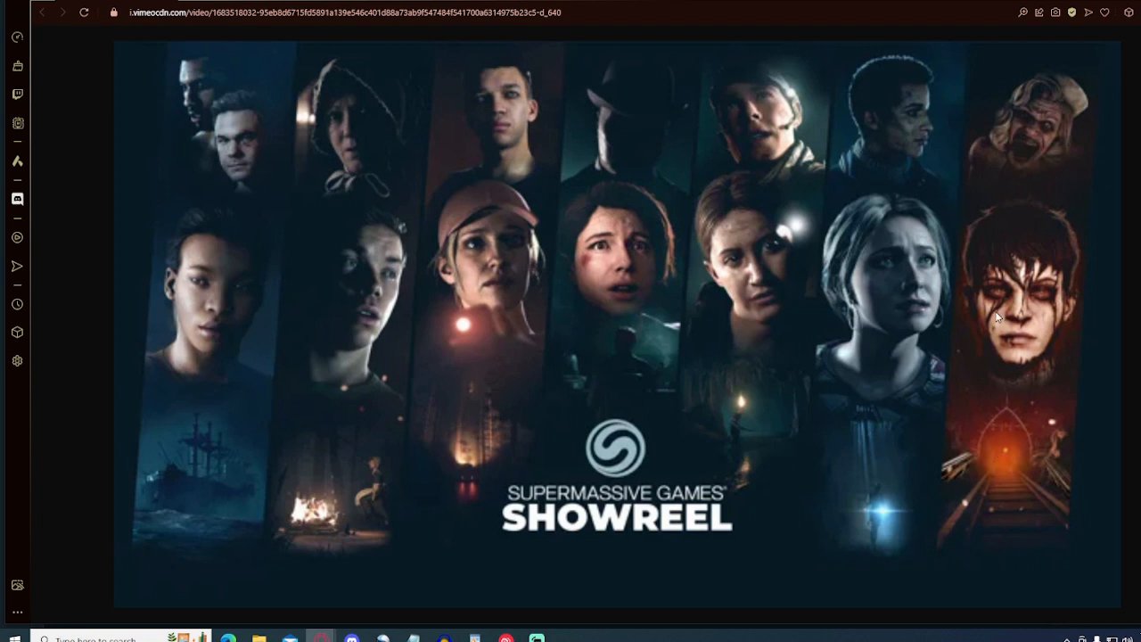
{"action": "mouse_move", "coordinate": [652, 507]}
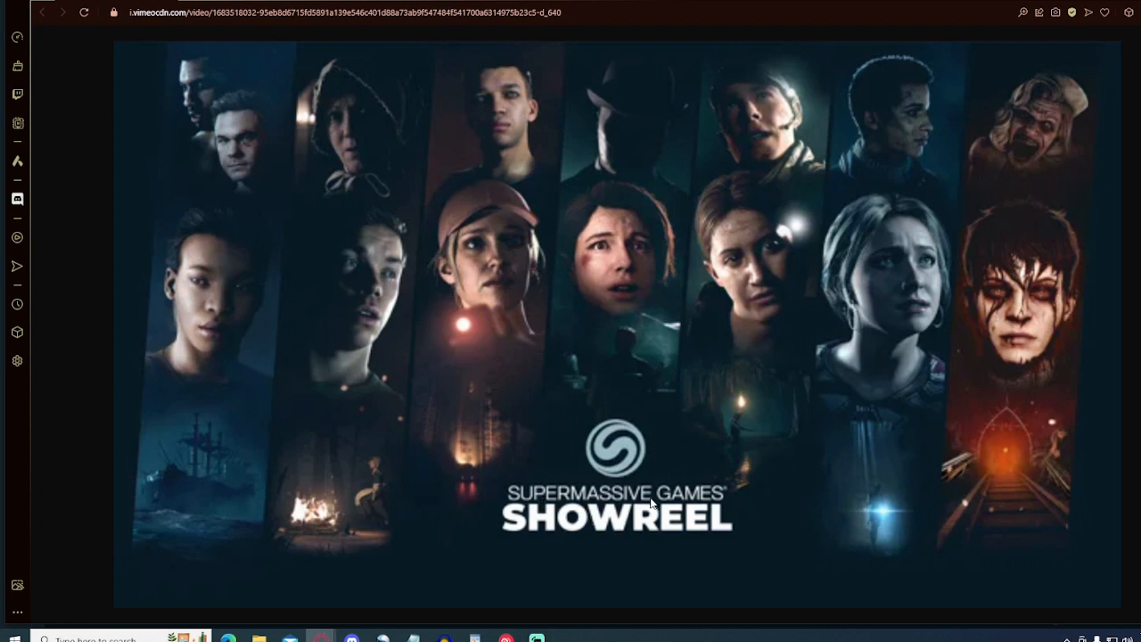
{"action": "mouse_move", "coordinate": [961, 353]}
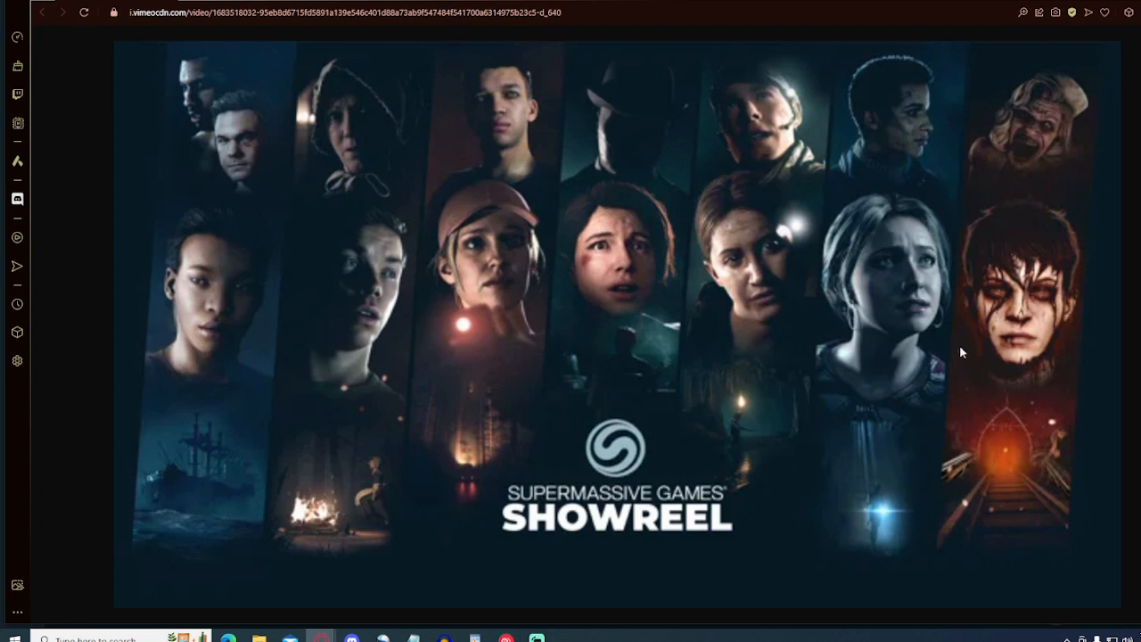
{"action": "mouse_move", "coordinate": [614, 374]}
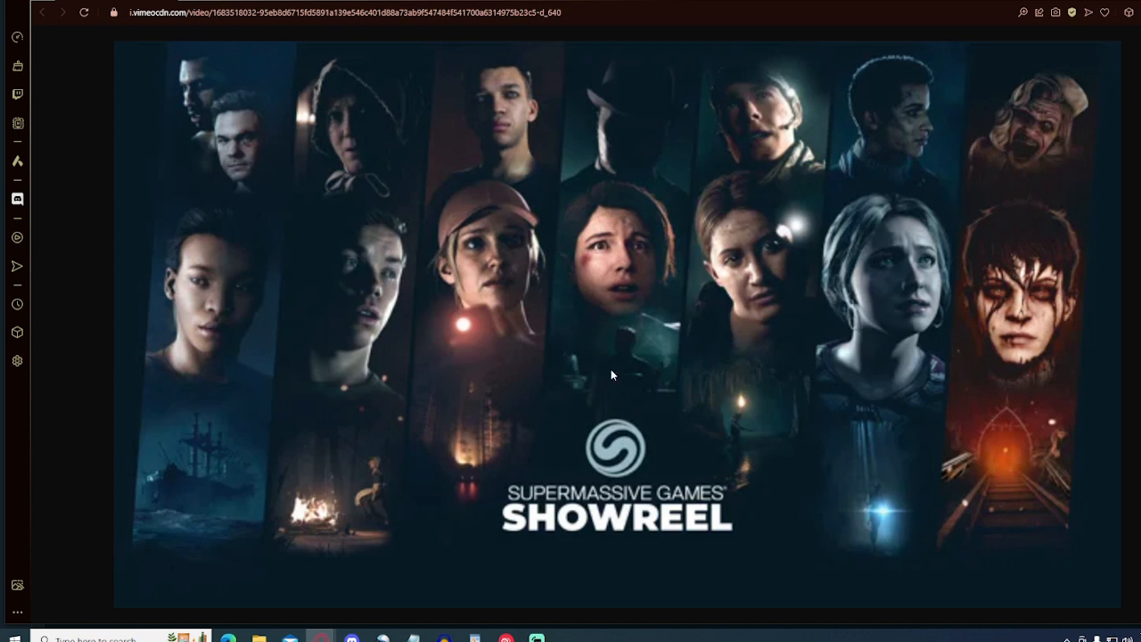
{"action": "mouse_move", "coordinate": [328, 378]}
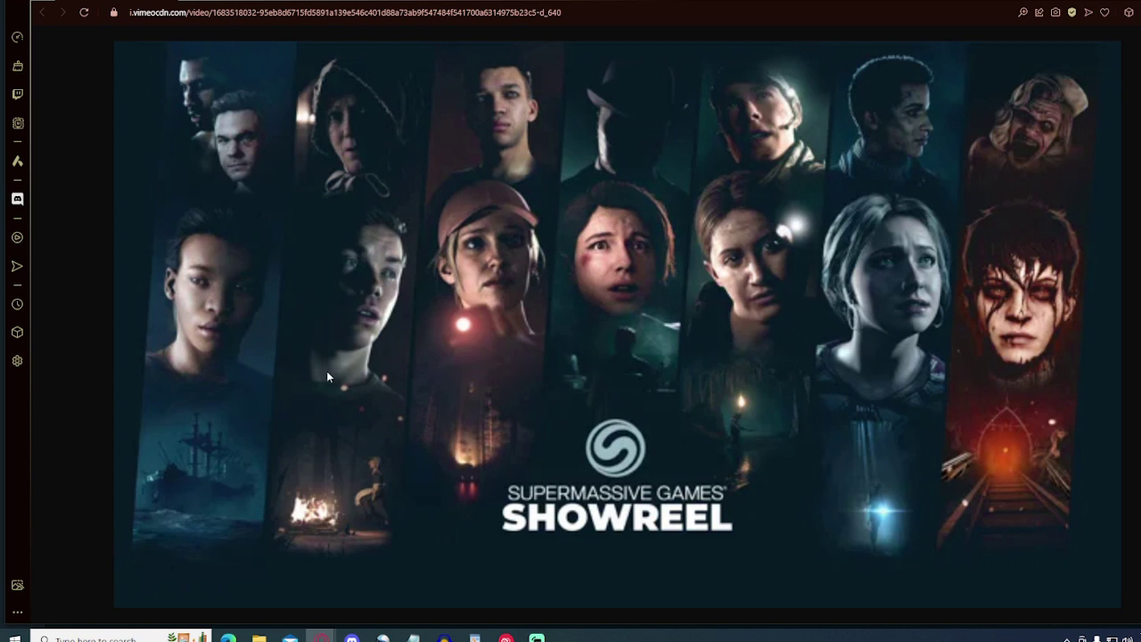
{"action": "mouse_move", "coordinate": [319, 638]}
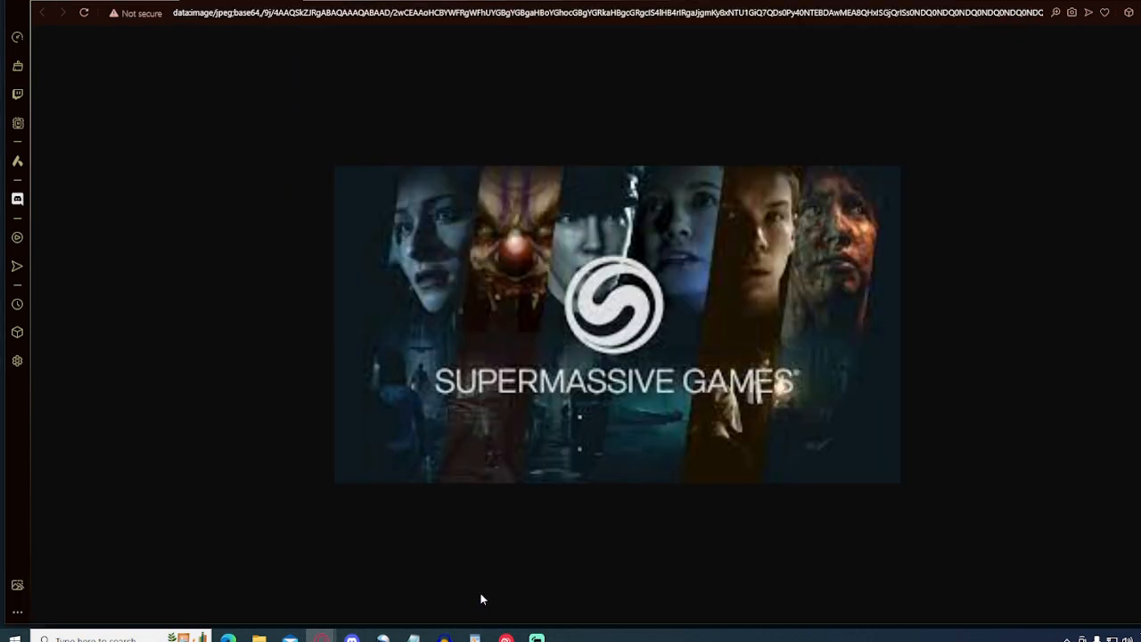
{"action": "mouse_move", "coordinate": [503, 460]}
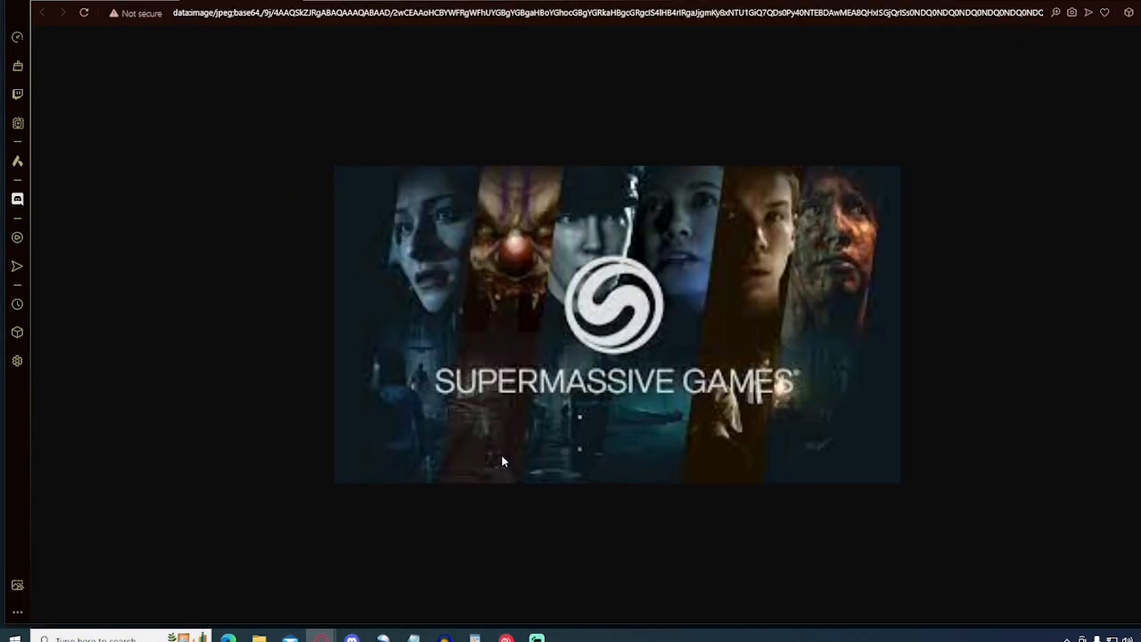